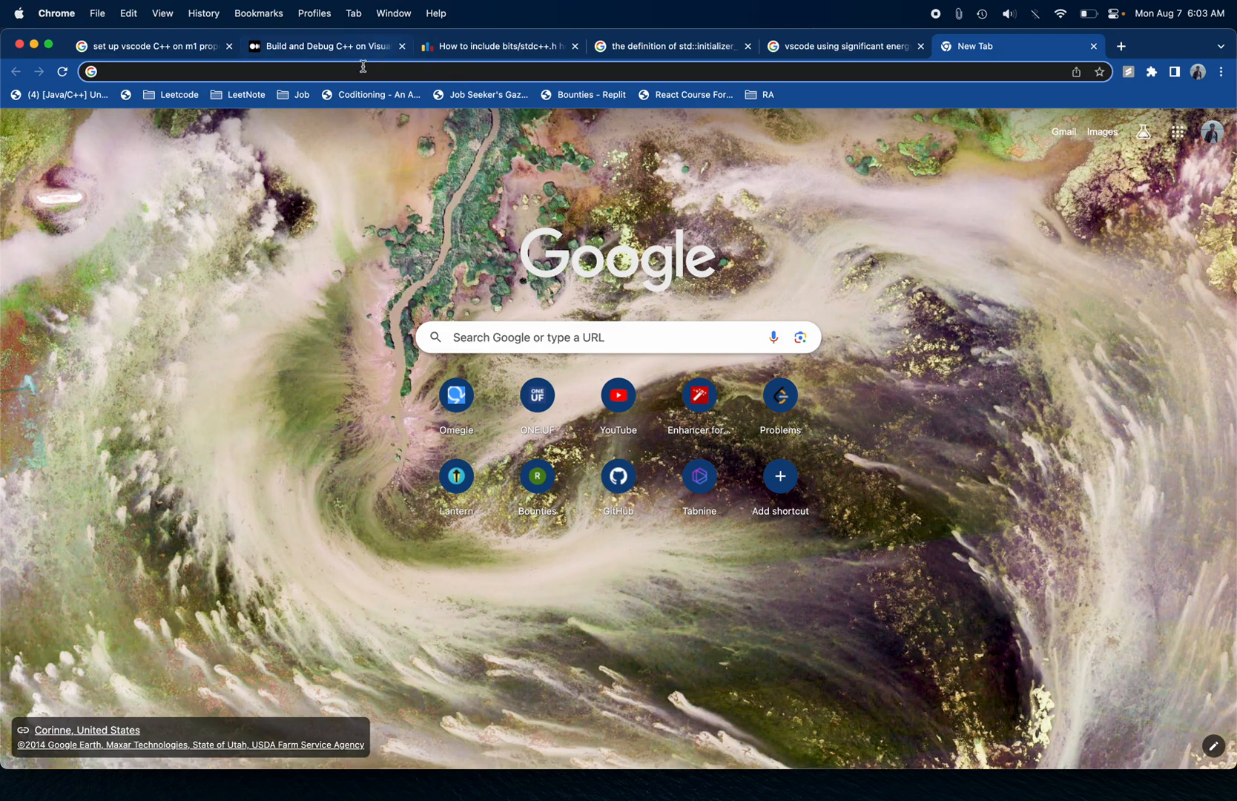
Search for the Homebrew website from the Chrome address bar.
{"action": "type", "text": "homebr"}
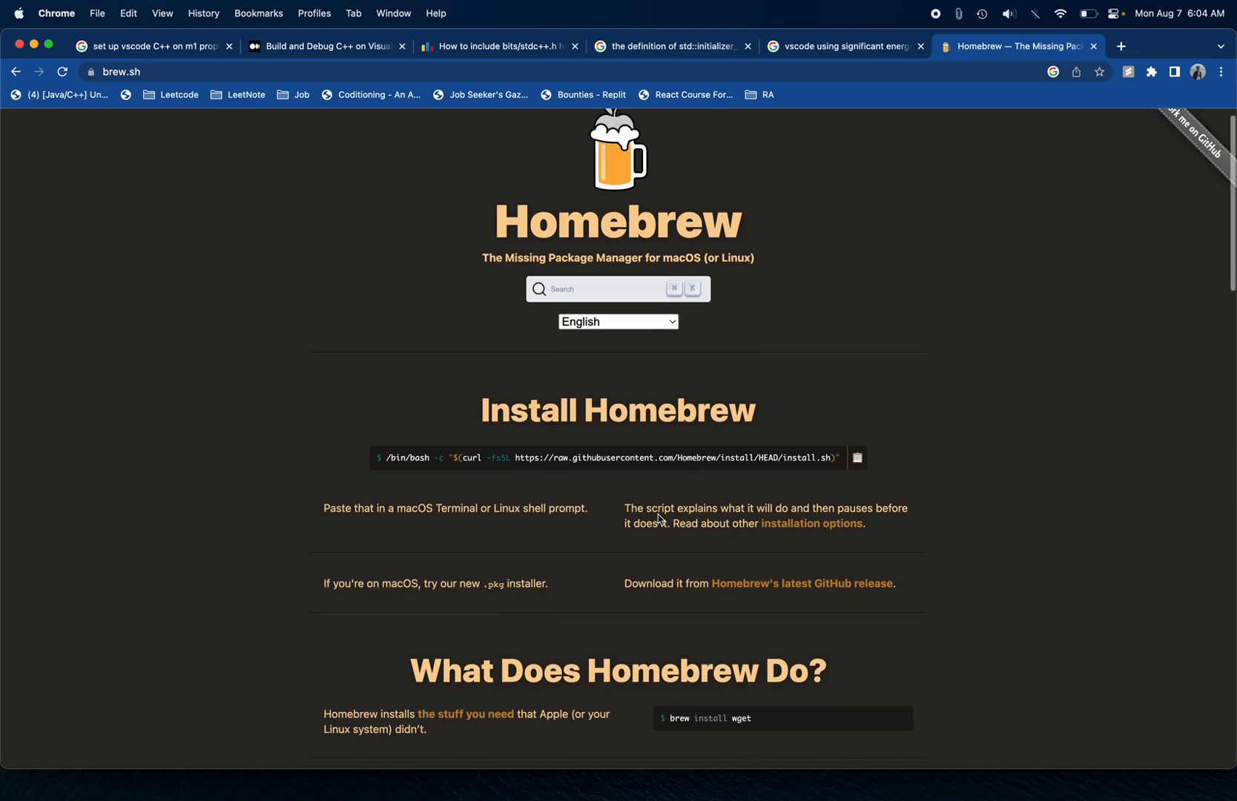
Run the Homebrew install script /bin/bash -c "$(curl -fsSL .../install.sh)" in Terminal.
{"action": "type", "text": "act"}
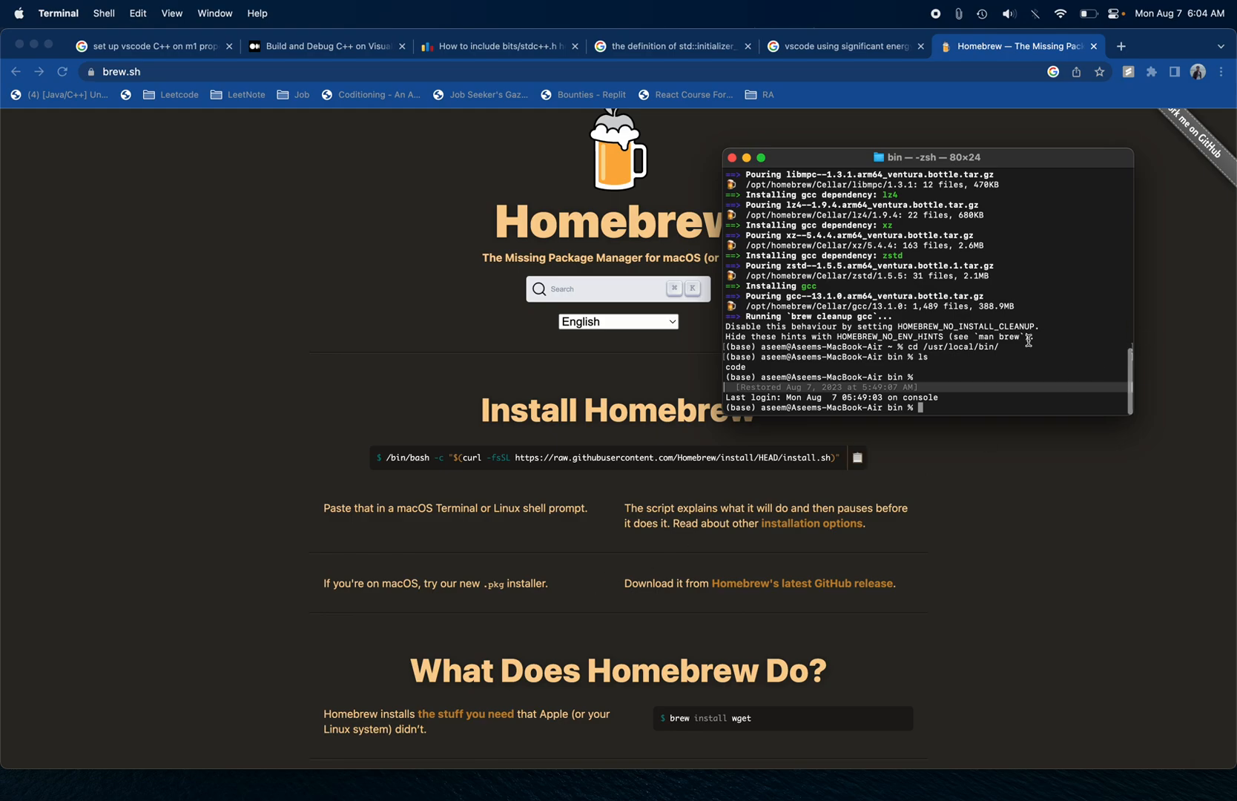
{"action": "type", "text": "/bin/bash -c \"$(curl -fsSL https://raw.githubusercontent.com/Homebrew/install/HEAD/install.sh)\""}
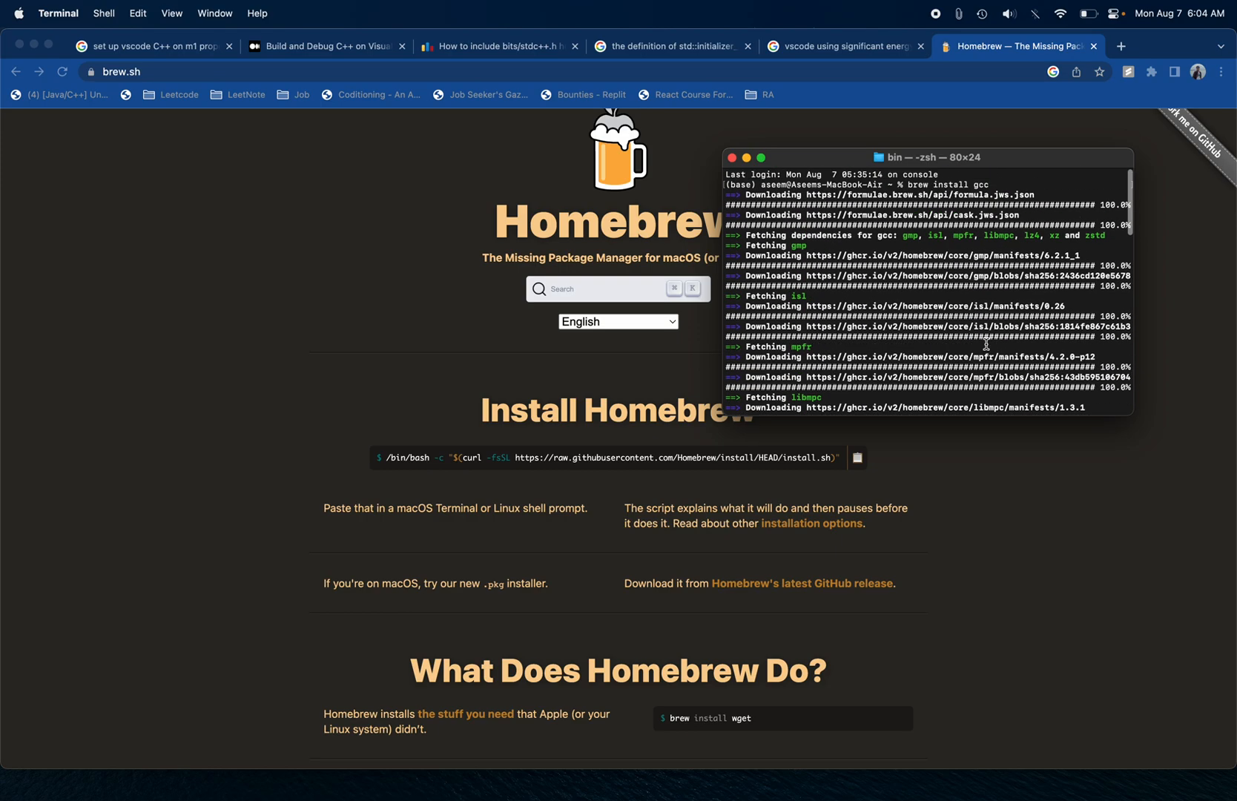
{"action": "mouse_move", "coordinate": [915, 181]}
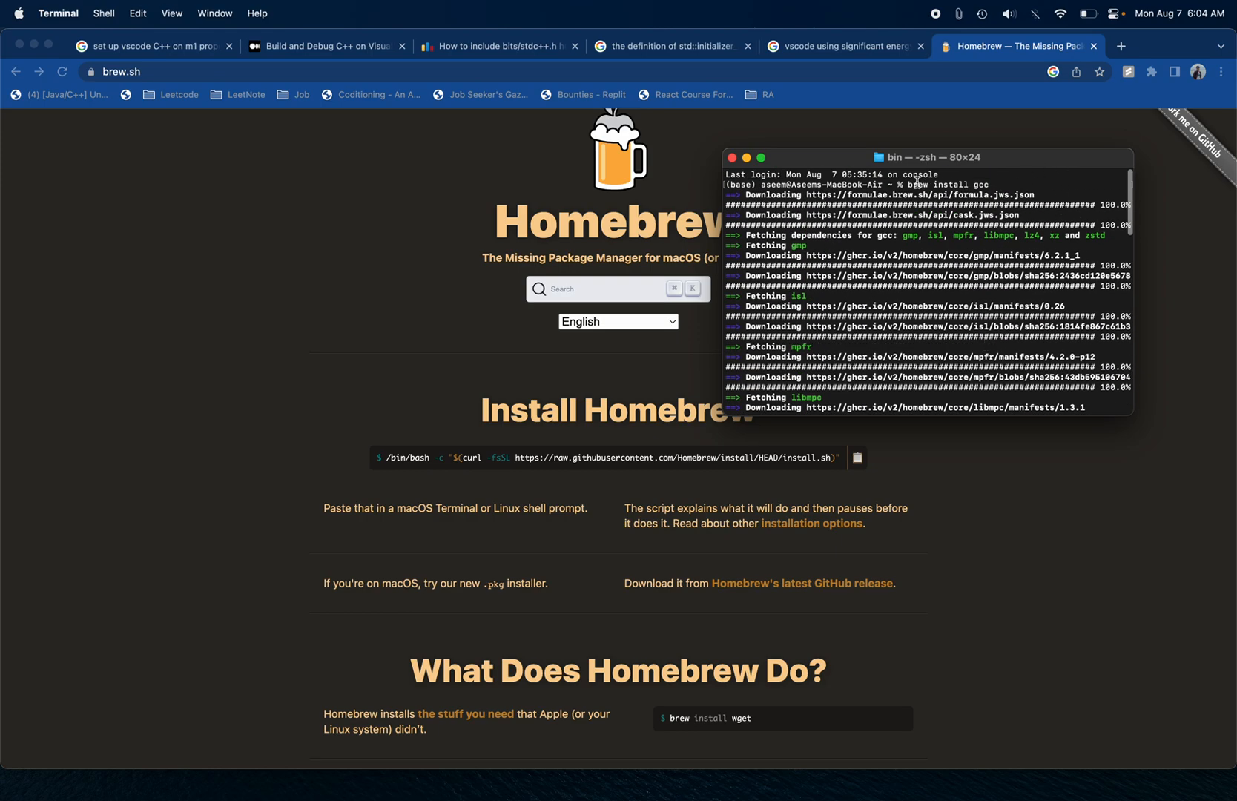
{"action": "left_click_drag", "start_coordinate": [908, 184], "coordinate": [989, 184]}
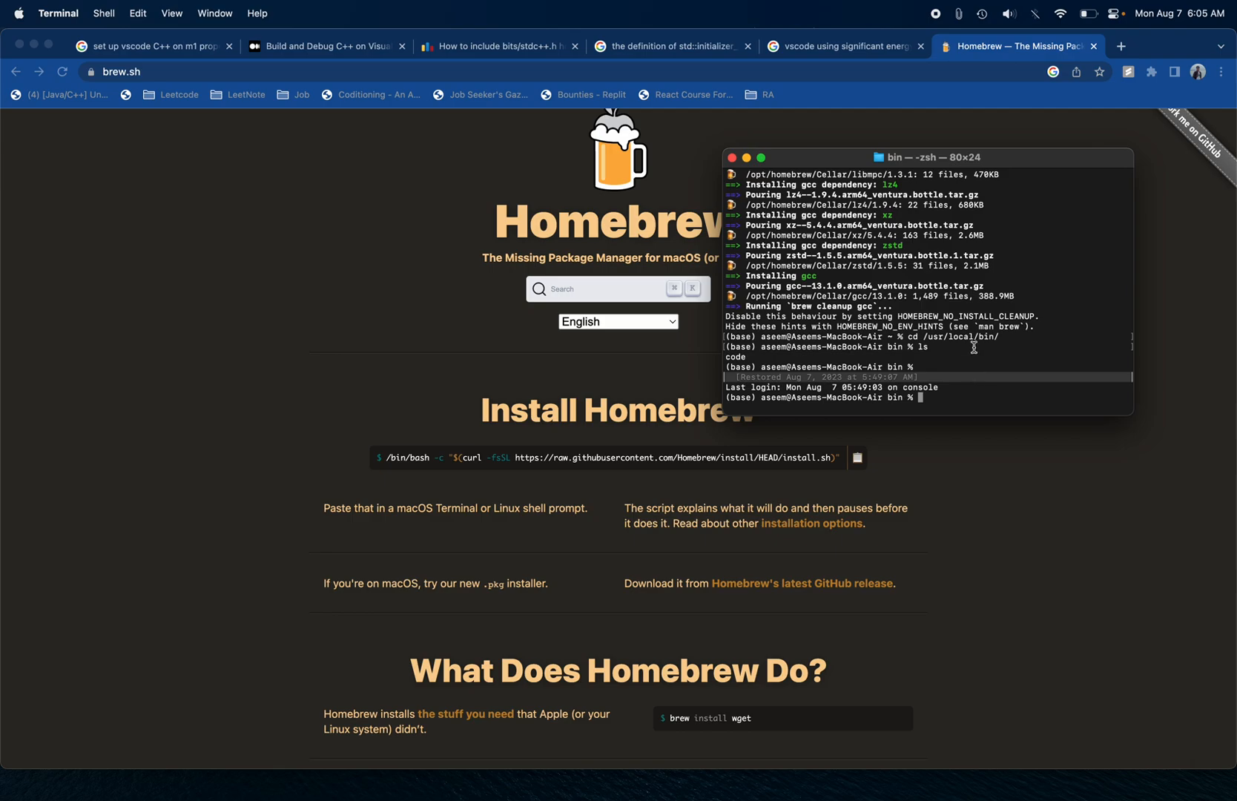
{"action": "mouse_move", "coordinate": [969, 390]}
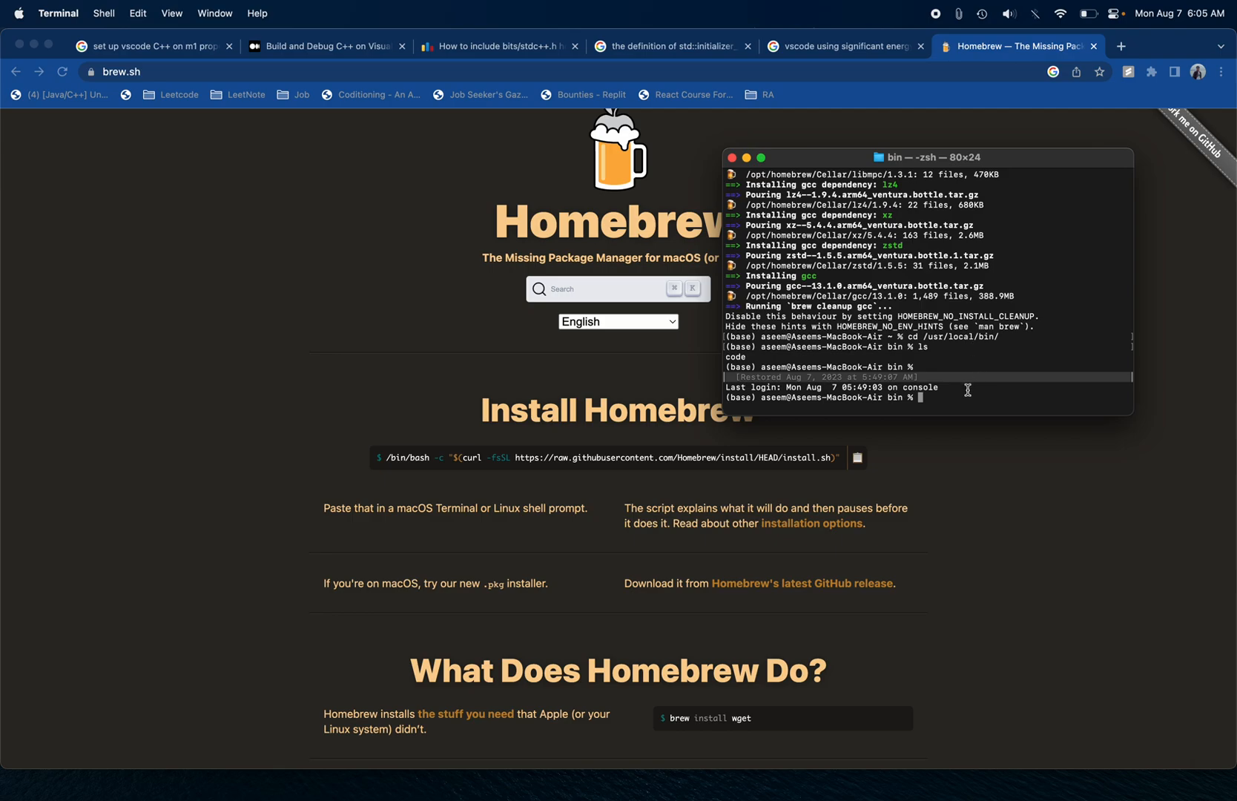
Change directory to /usr/local/bin and list its contents.
{"action": "type", "text": "cd"}
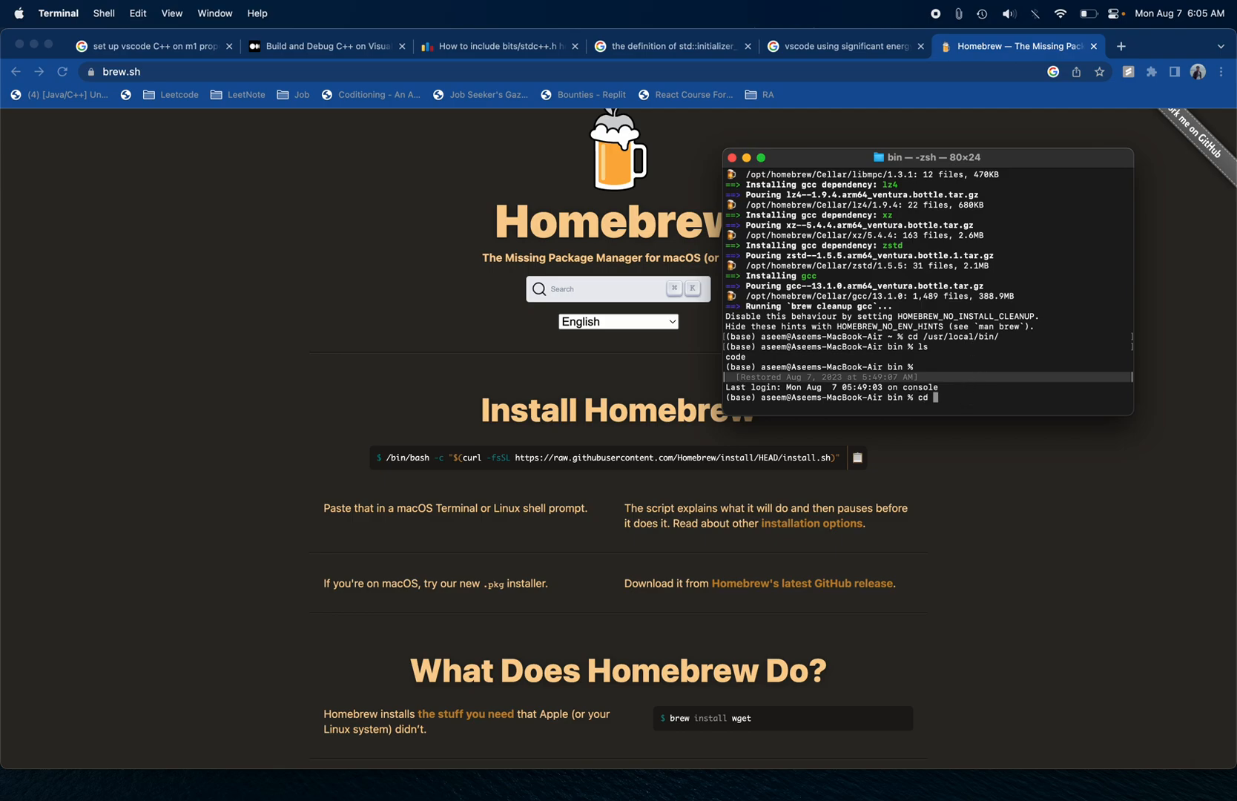
{"action": "type", "text": "/us"}
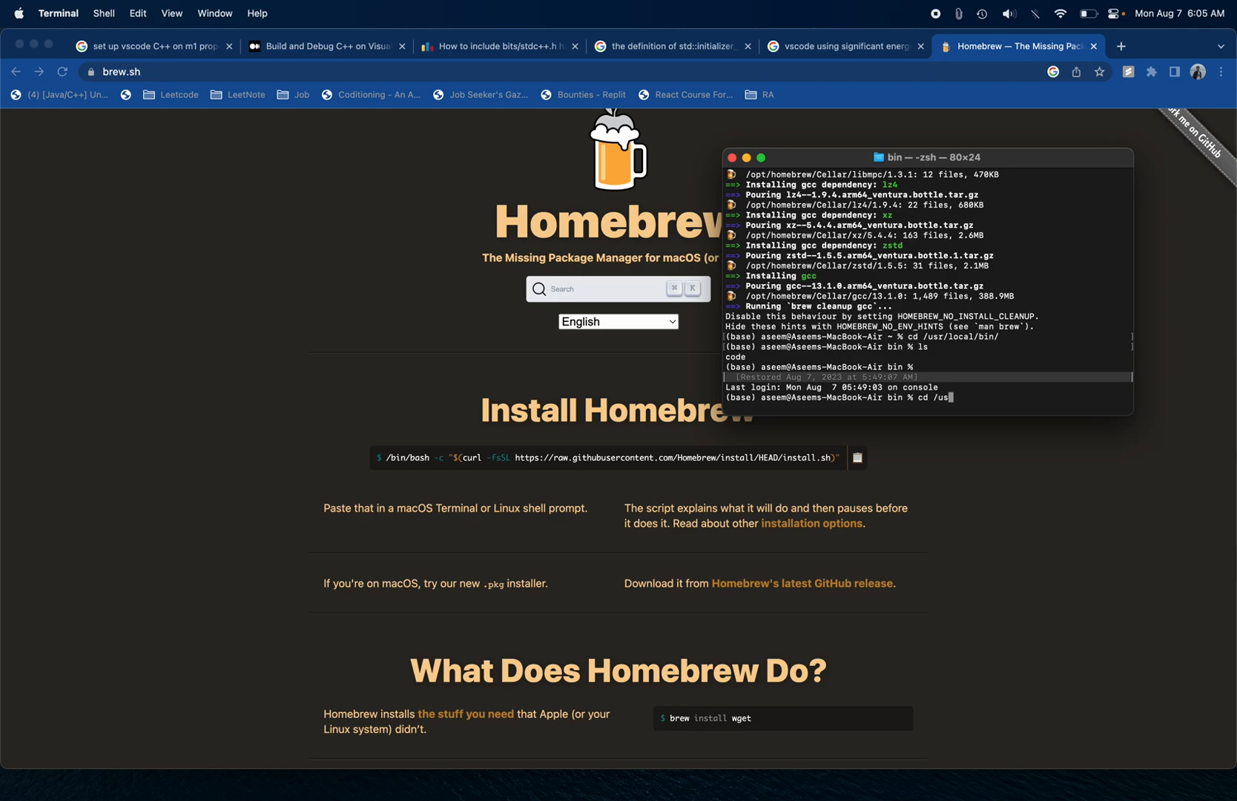
{"action": "type", "text": "r/"}
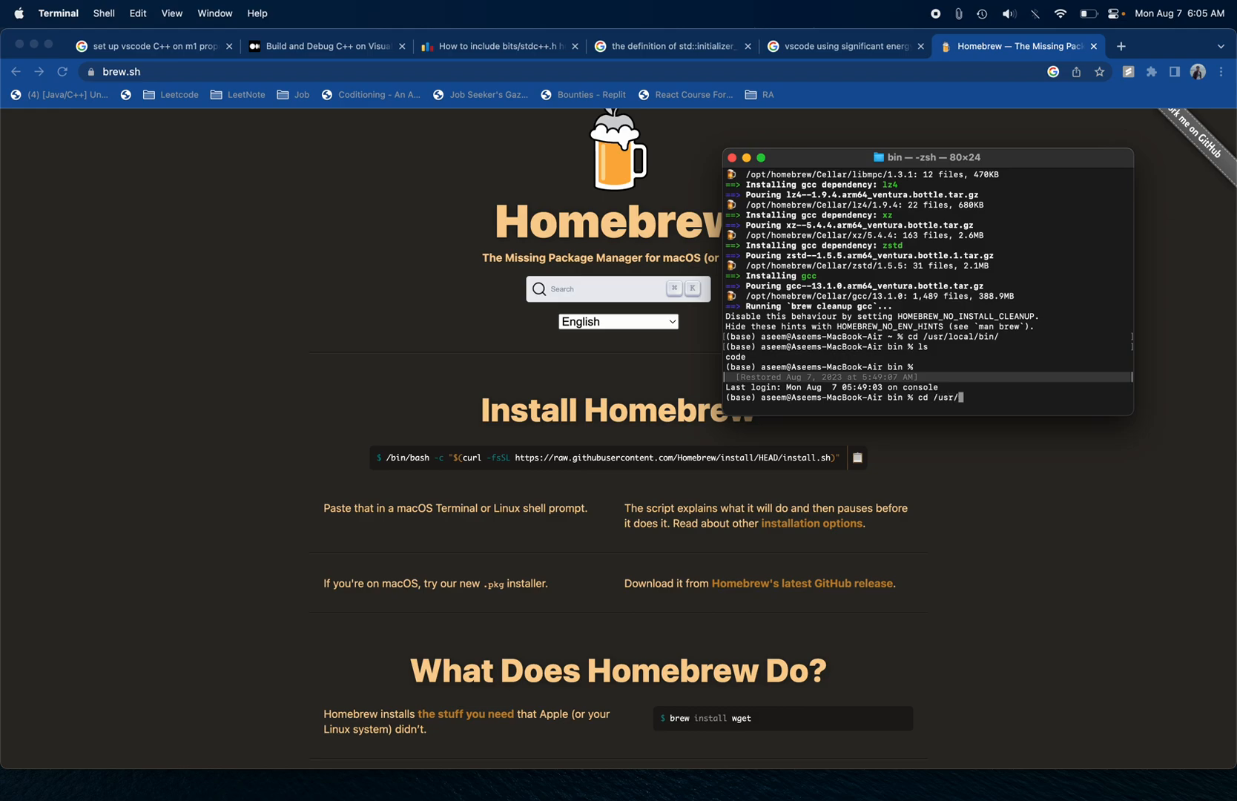
{"action": "type", "text": "local/b"}
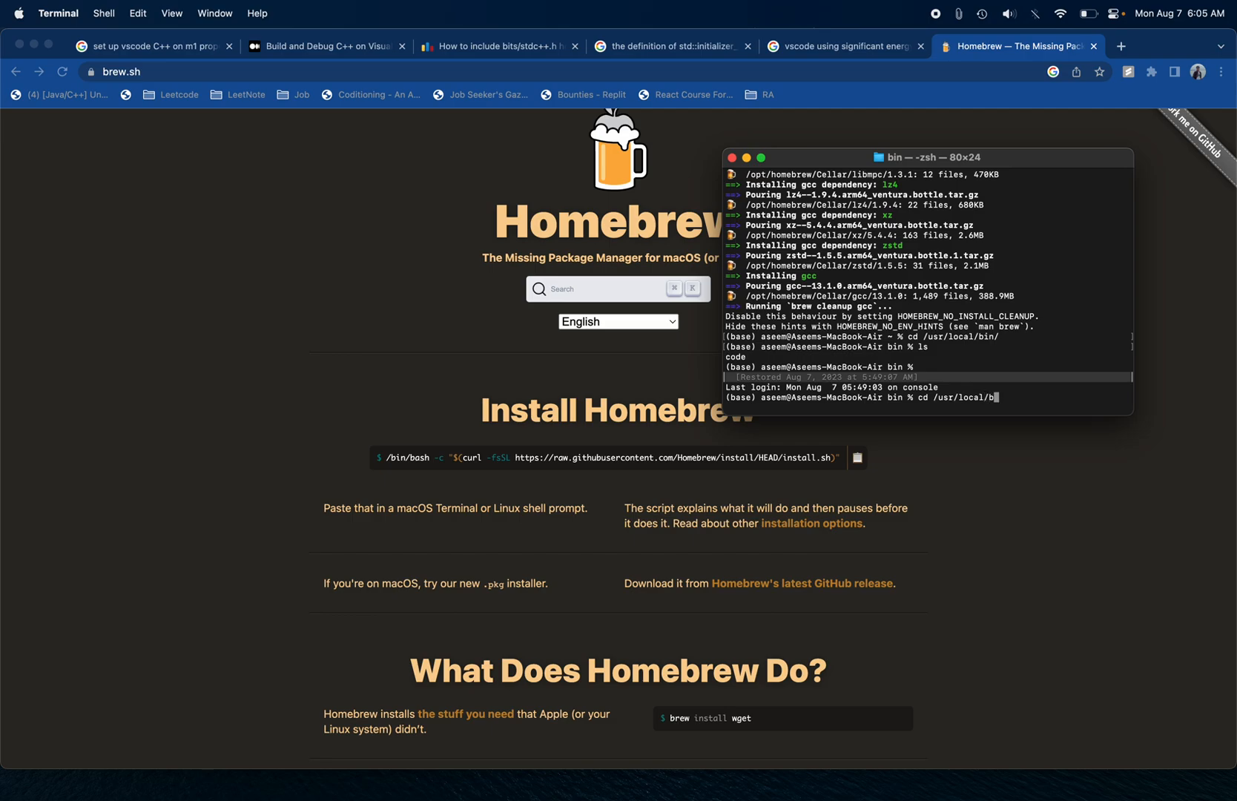
{"action": "type", "text": "in"}
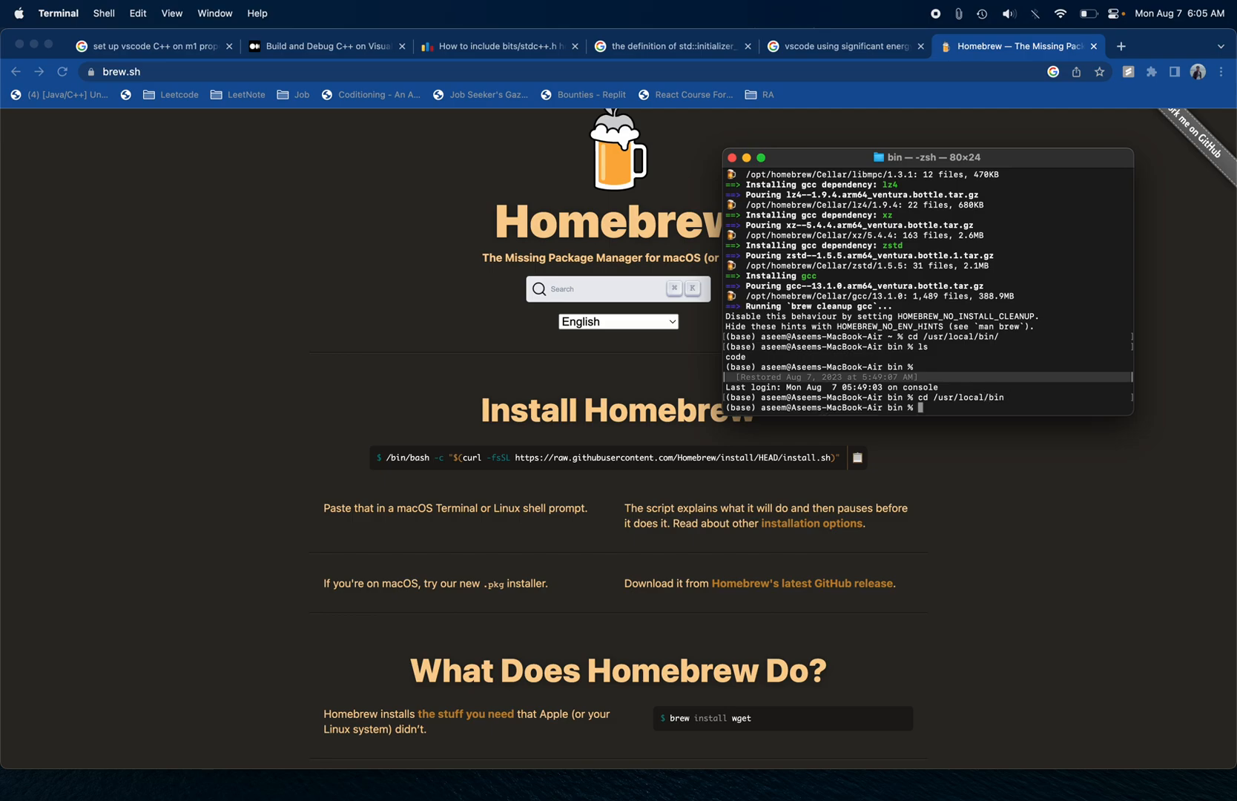
{"action": "type", "text": "l"}
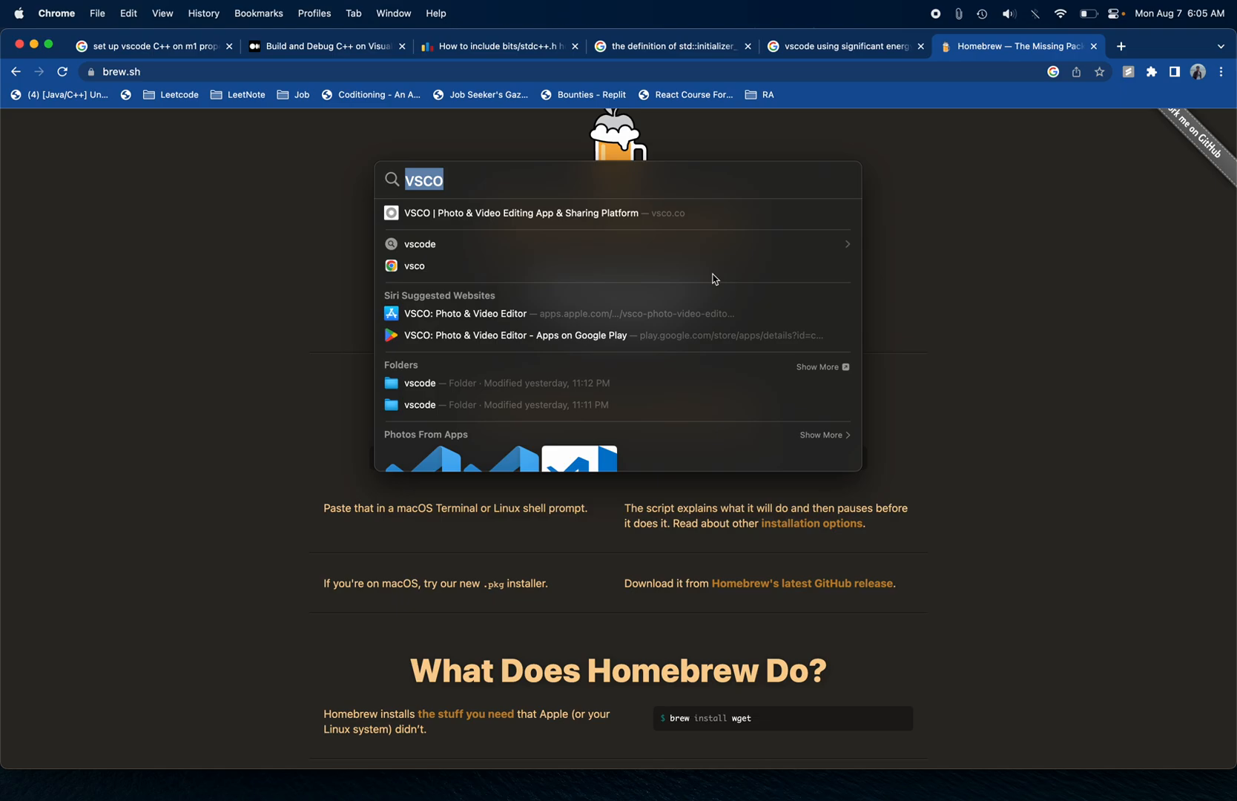
Launch VS Code via Spotlight and view Quick Fix options for the bits/stdc++.h include error.
{"action": "type", "text": "cod"}
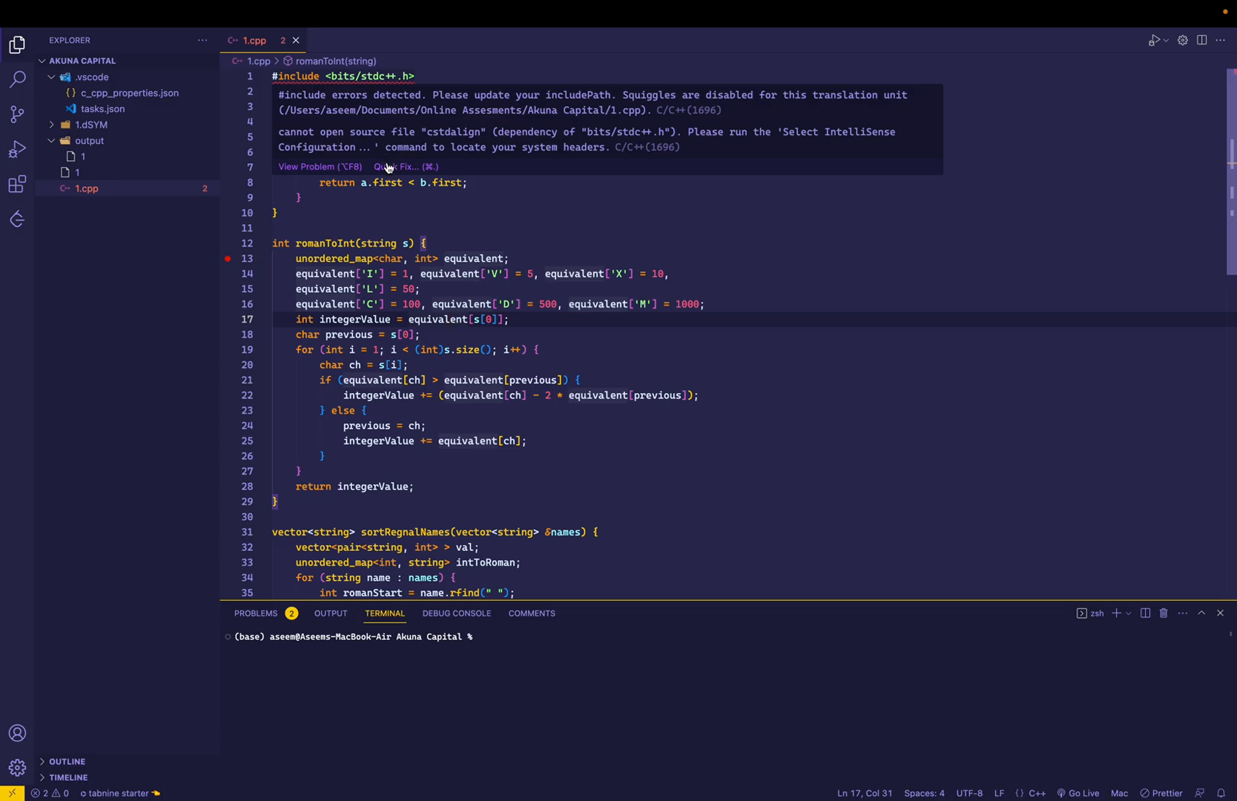
{"action": "left_click", "coordinate": [399, 166]}
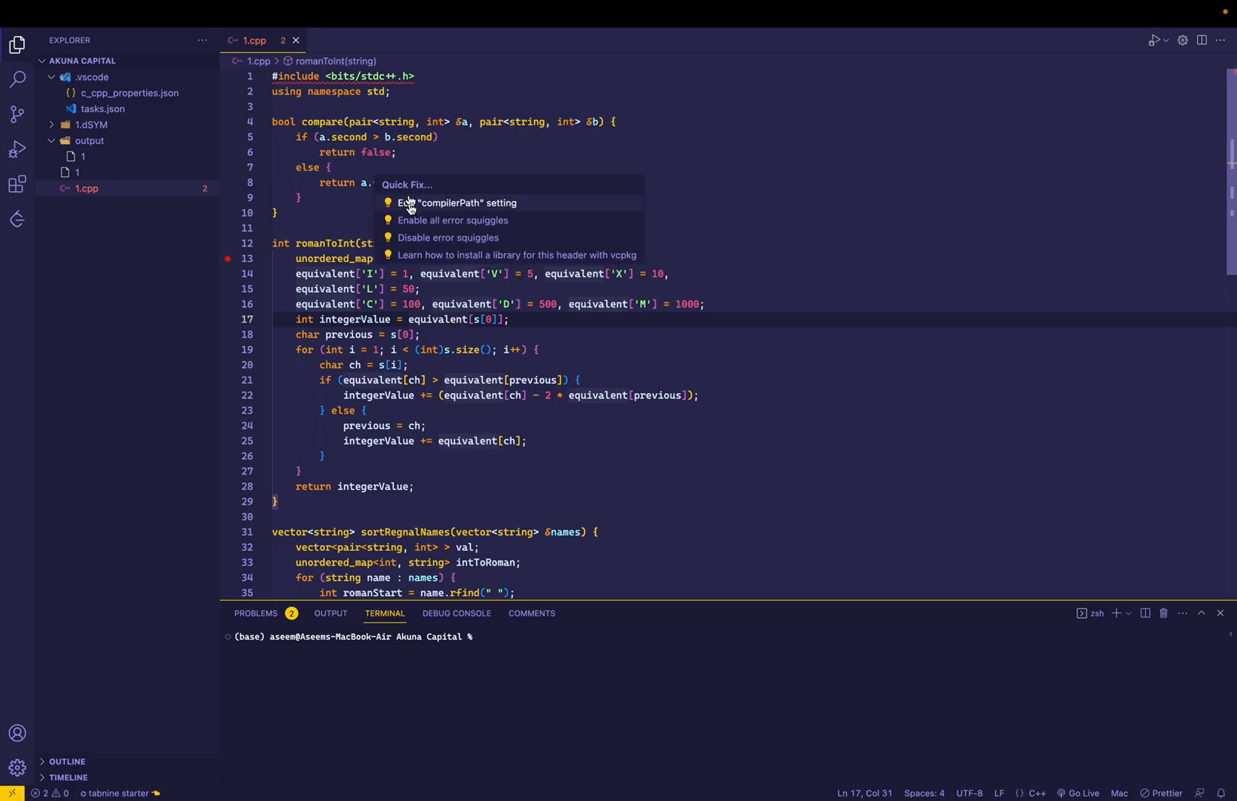
Edit the compilerPath setting, choosing /opt/homebrew/bin/g++-13 from the detected compilers.
{"action": "left_click", "coordinate": [461, 203]}
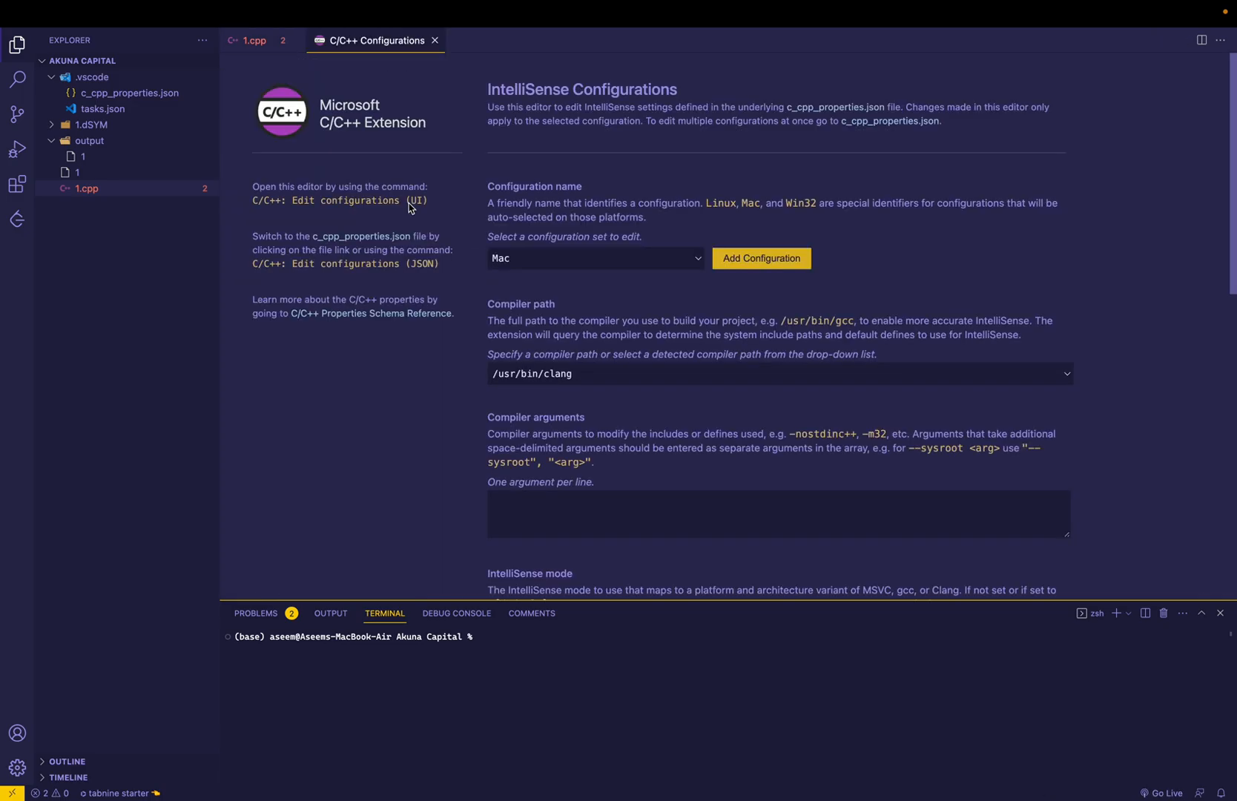
{"action": "mouse_move", "coordinate": [1056, 406]}
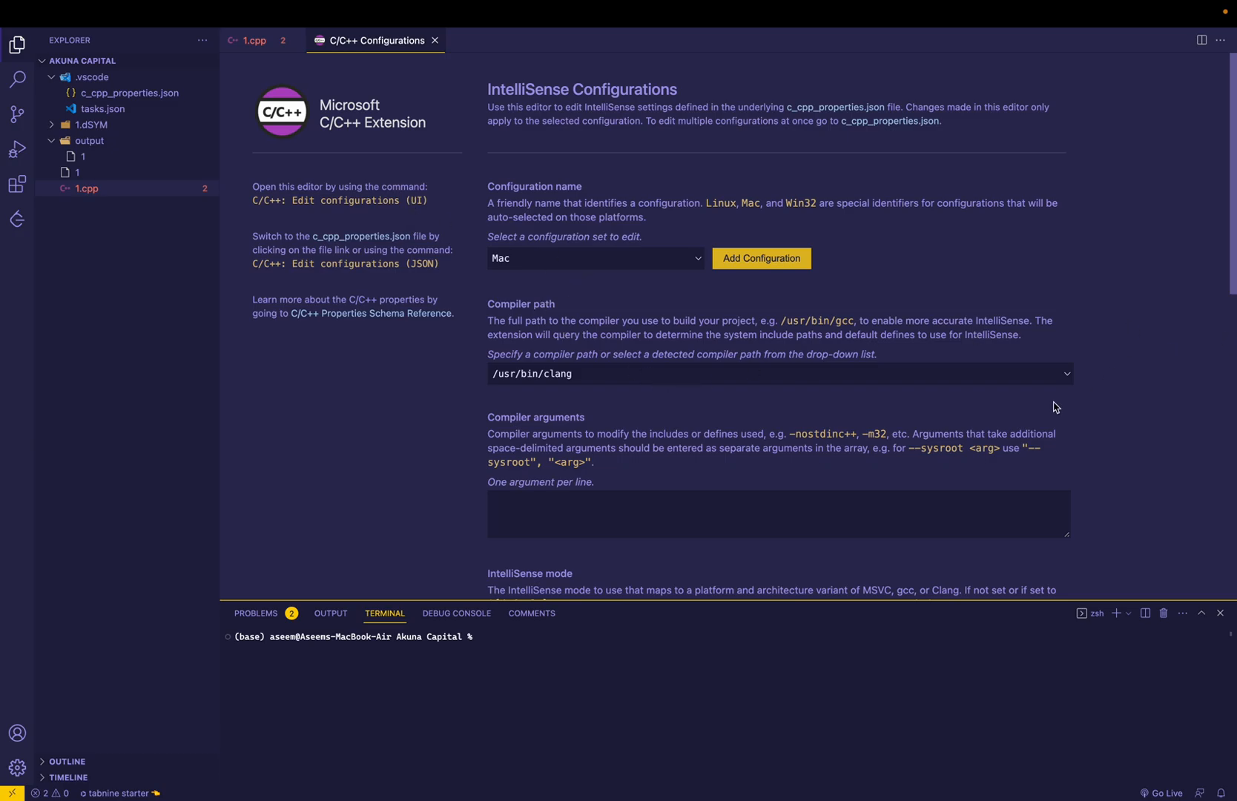
{"action": "mouse_move", "coordinate": [1065, 384]}
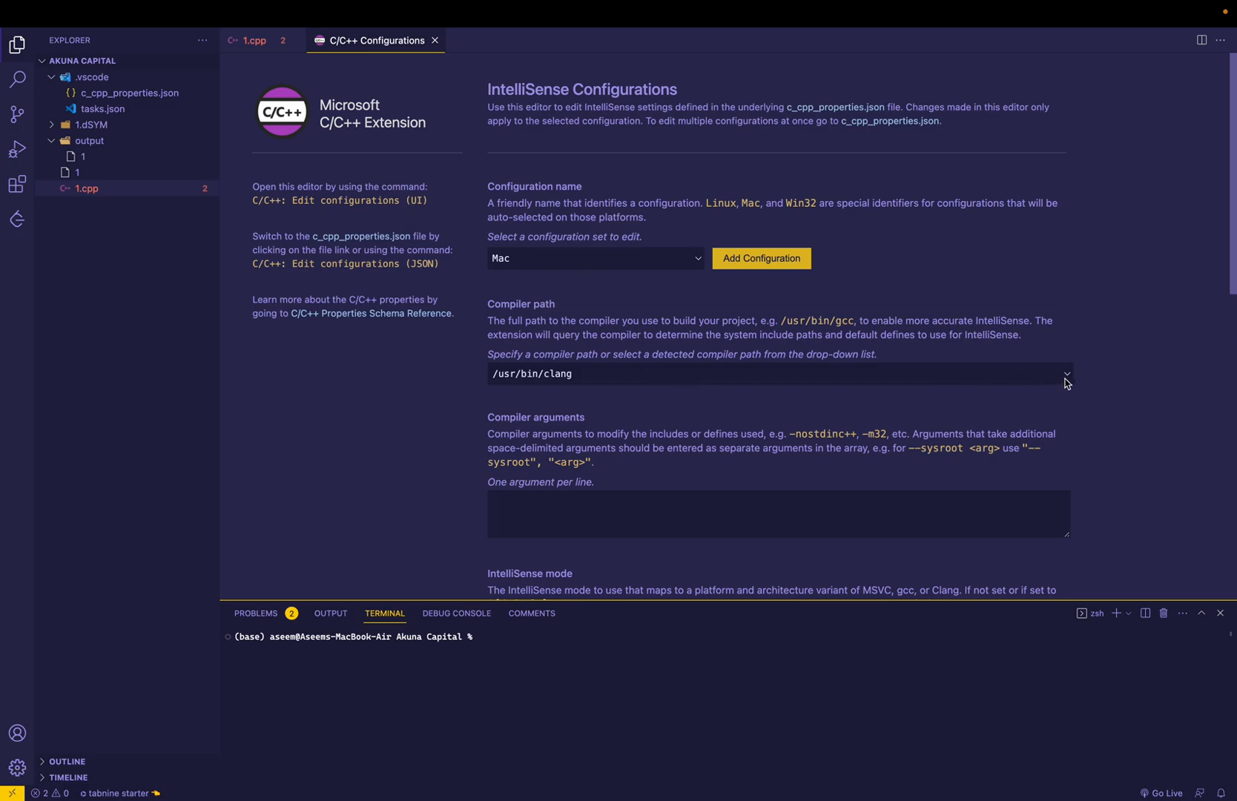
{"action": "left_click", "coordinate": [1066, 374]}
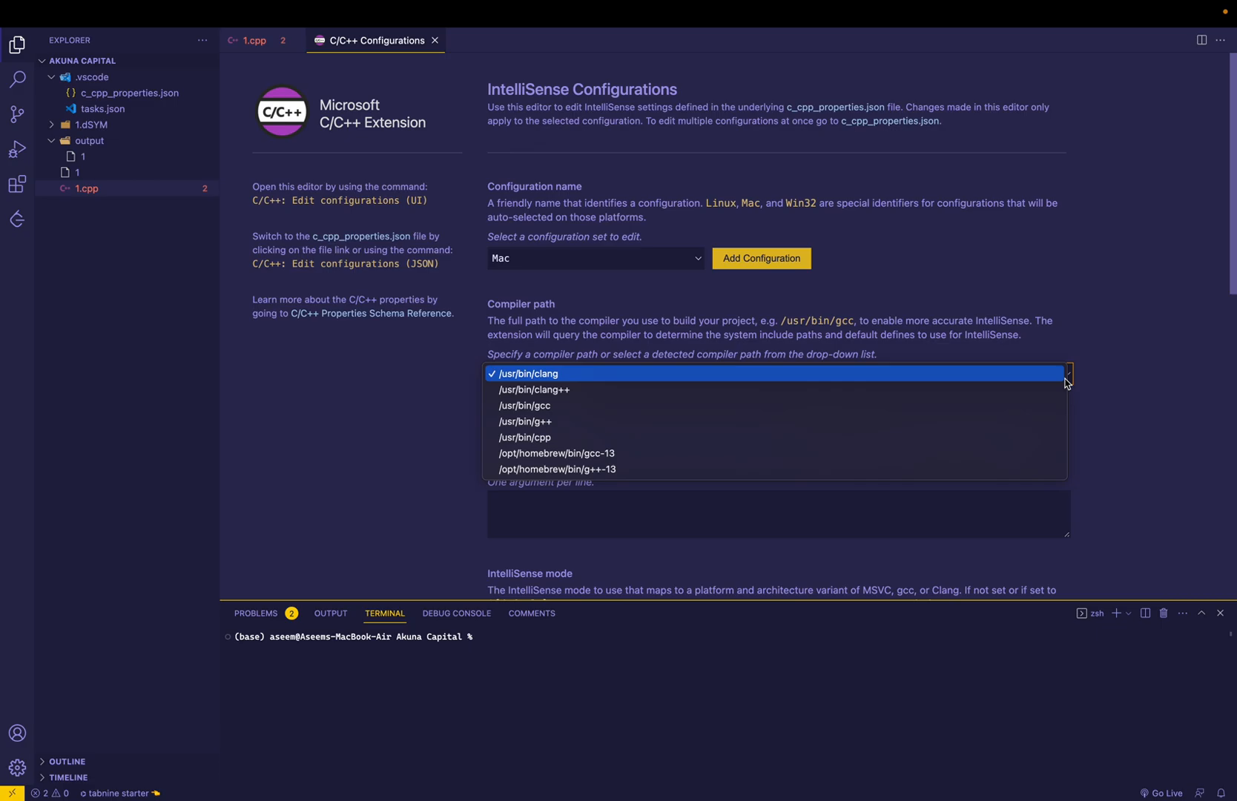
{"action": "left_click", "coordinate": [557, 469]}
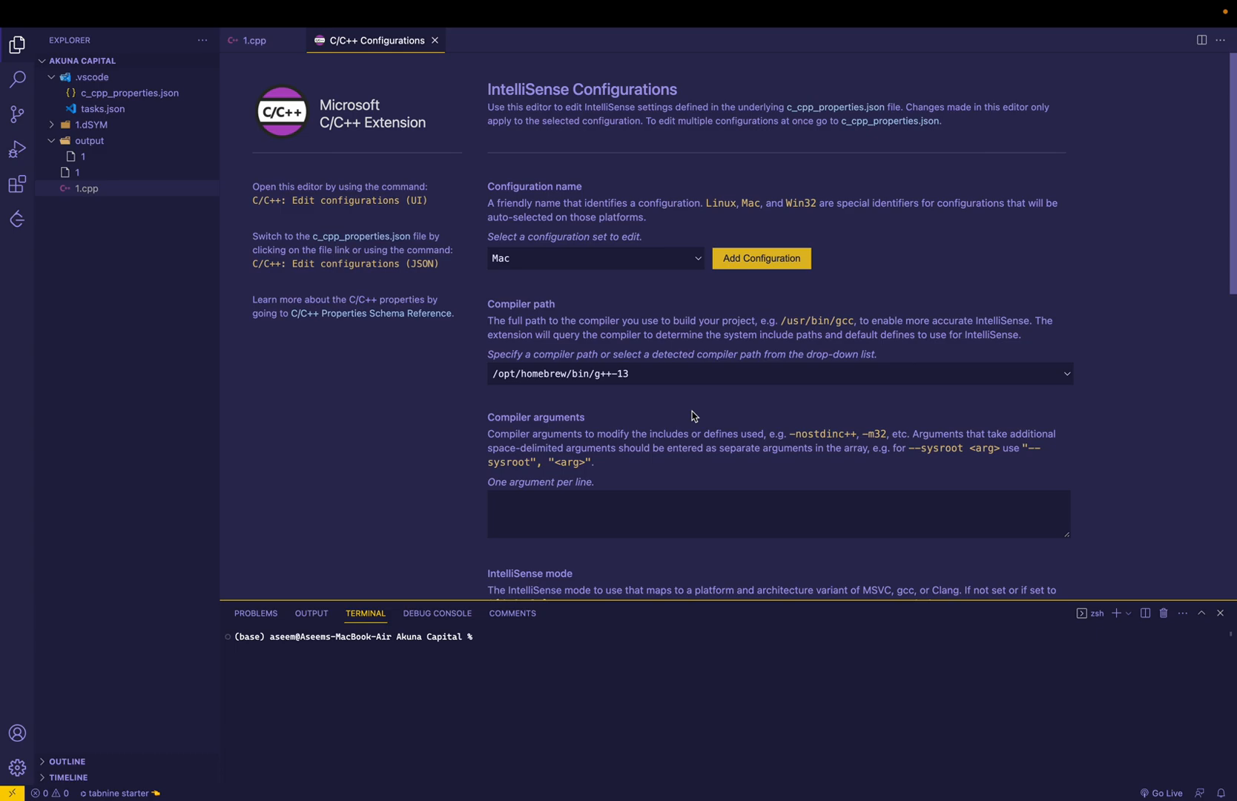
{"action": "scroll", "scroll_direction": "down", "scroll_amount": 3}
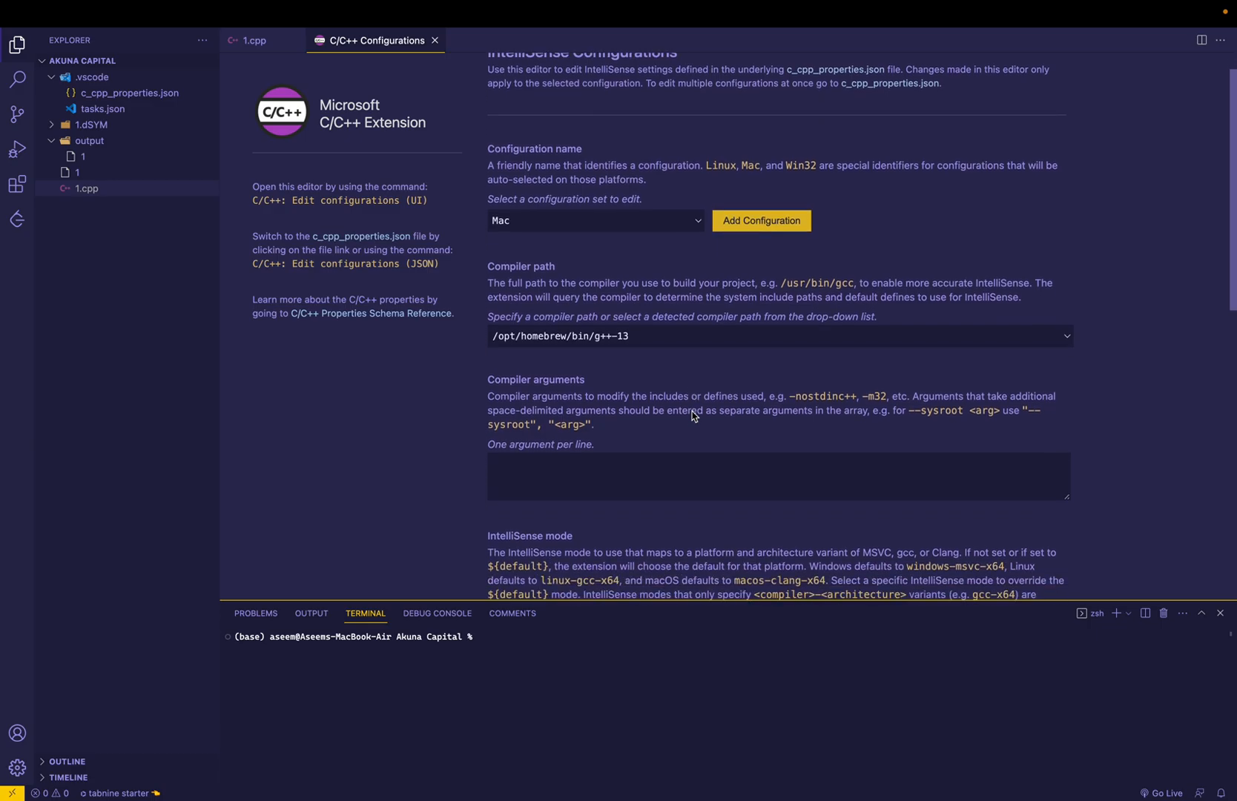
{"action": "scroll", "scroll_direction": "down", "scroll_amount": 3}
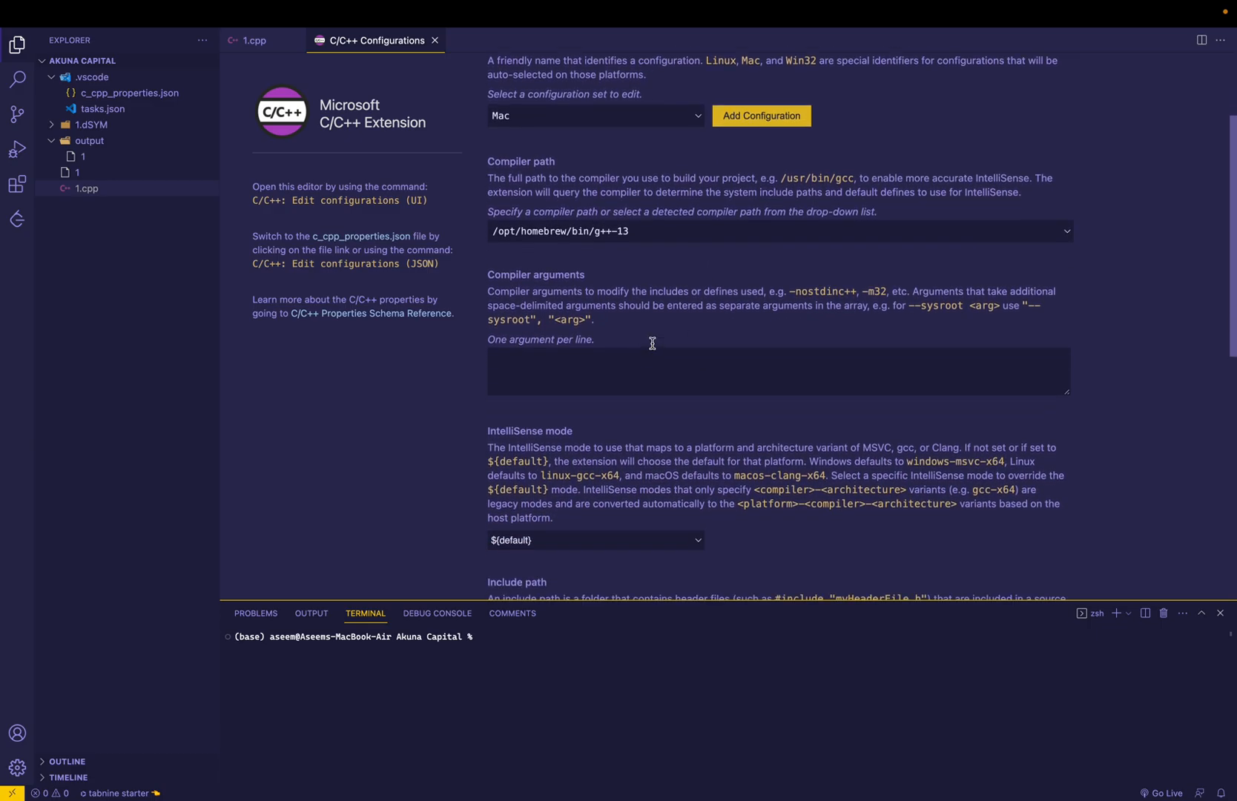
{"action": "scroll", "scroll_direction": "down", "scroll_amount": 3}
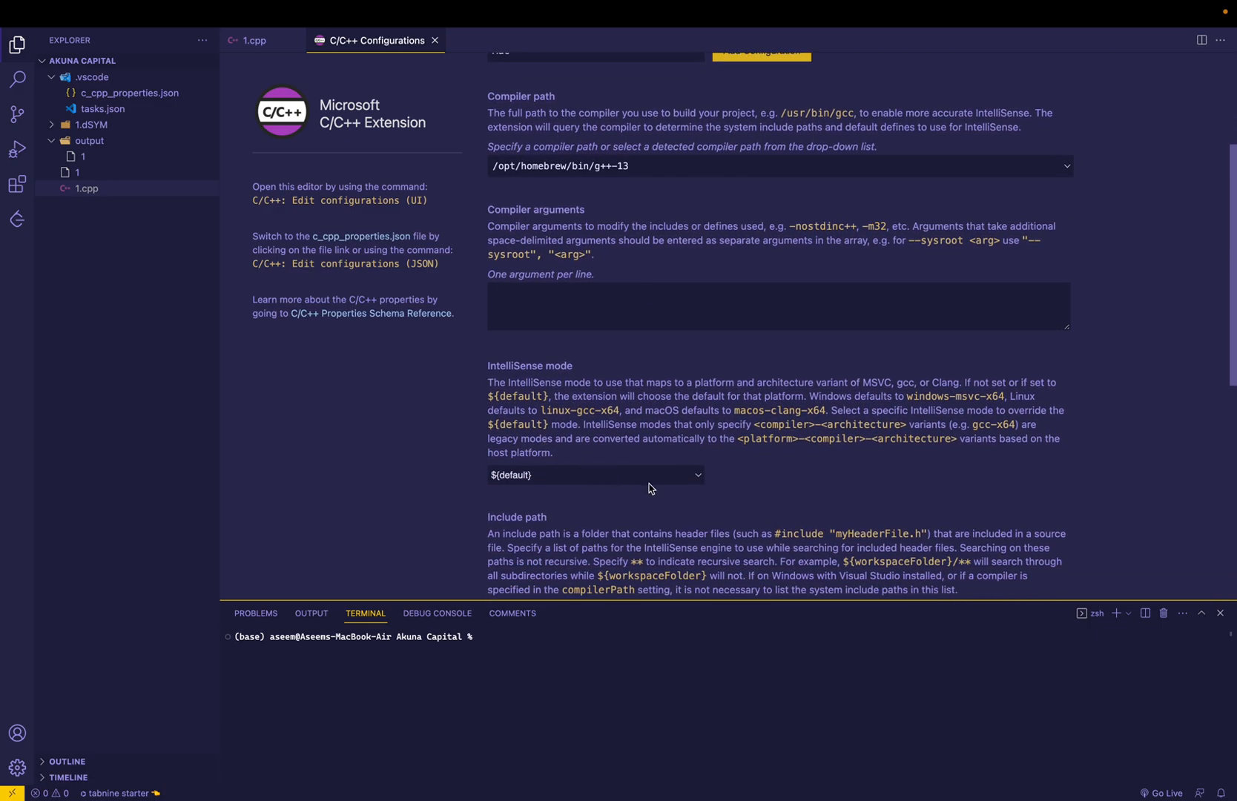
{"action": "left_click", "coordinate": [595, 474]}
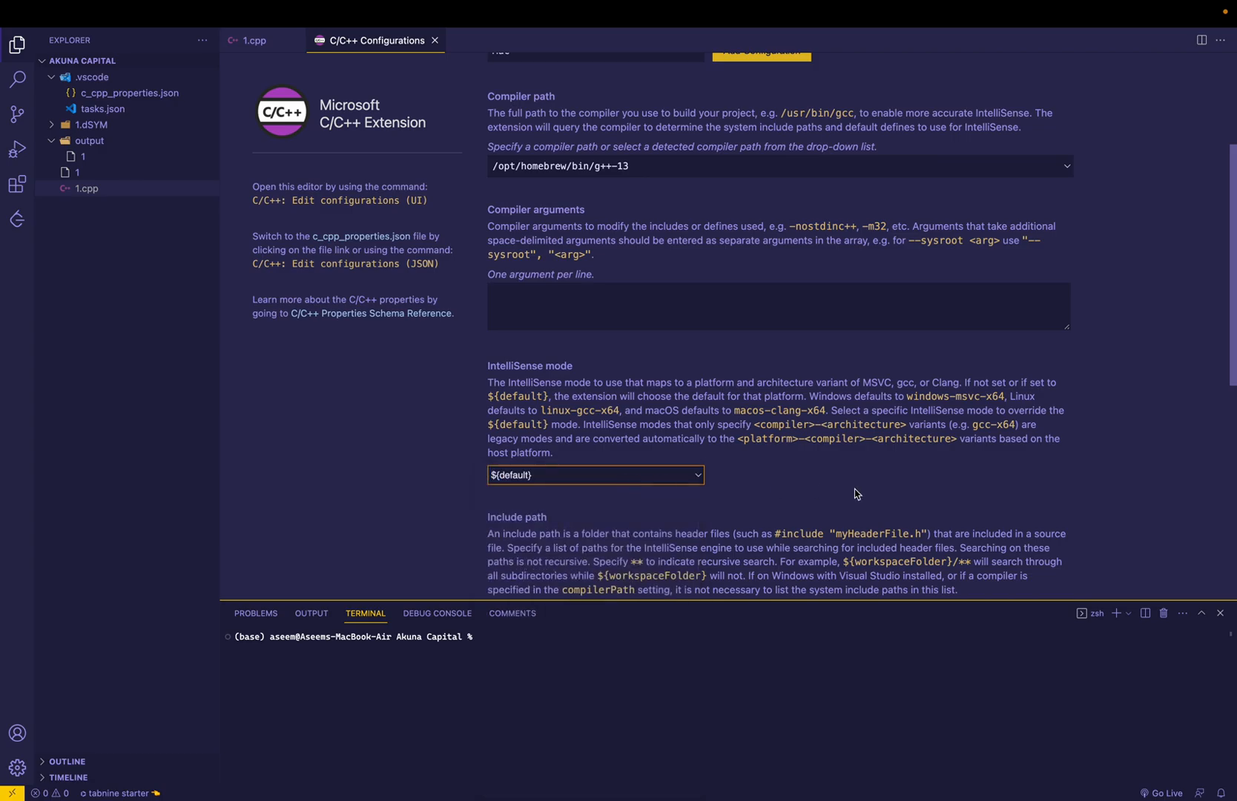
{"action": "left_click", "coordinate": [595, 475]}
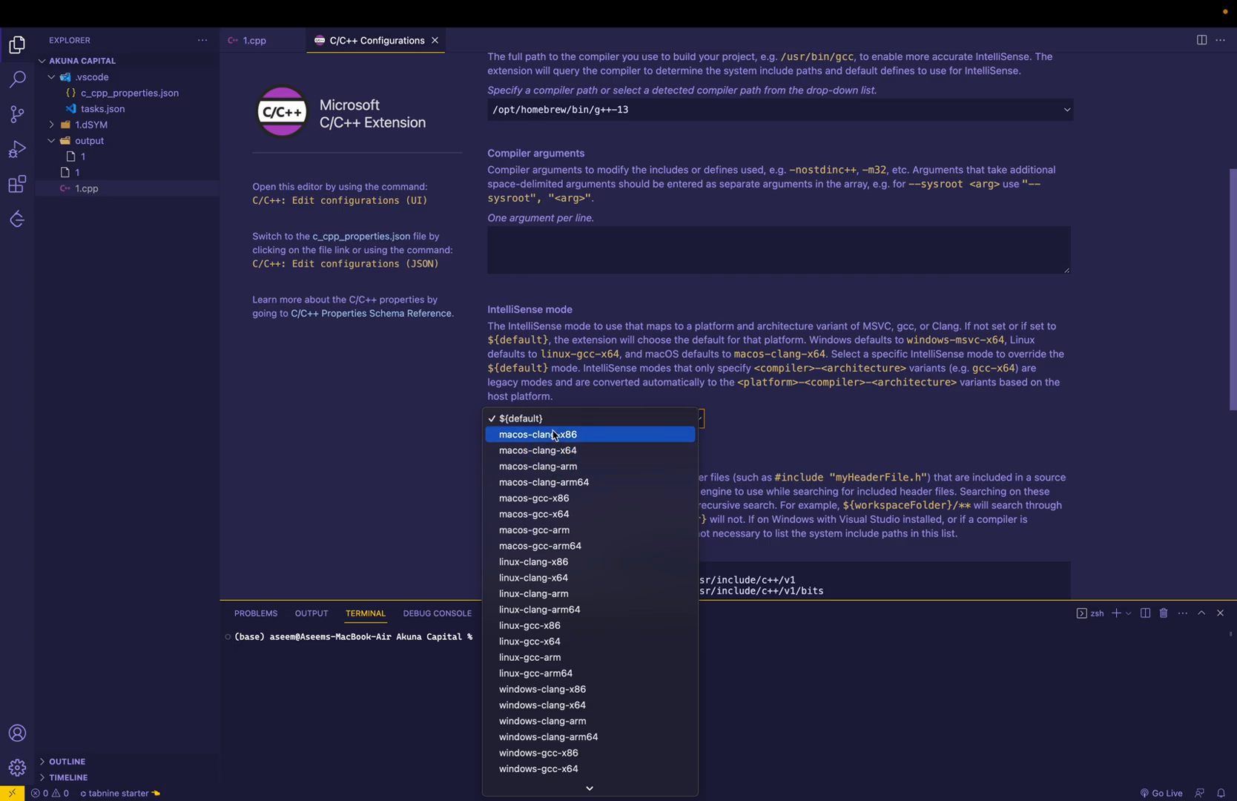
{"action": "mouse_move", "coordinate": [514, 513]}
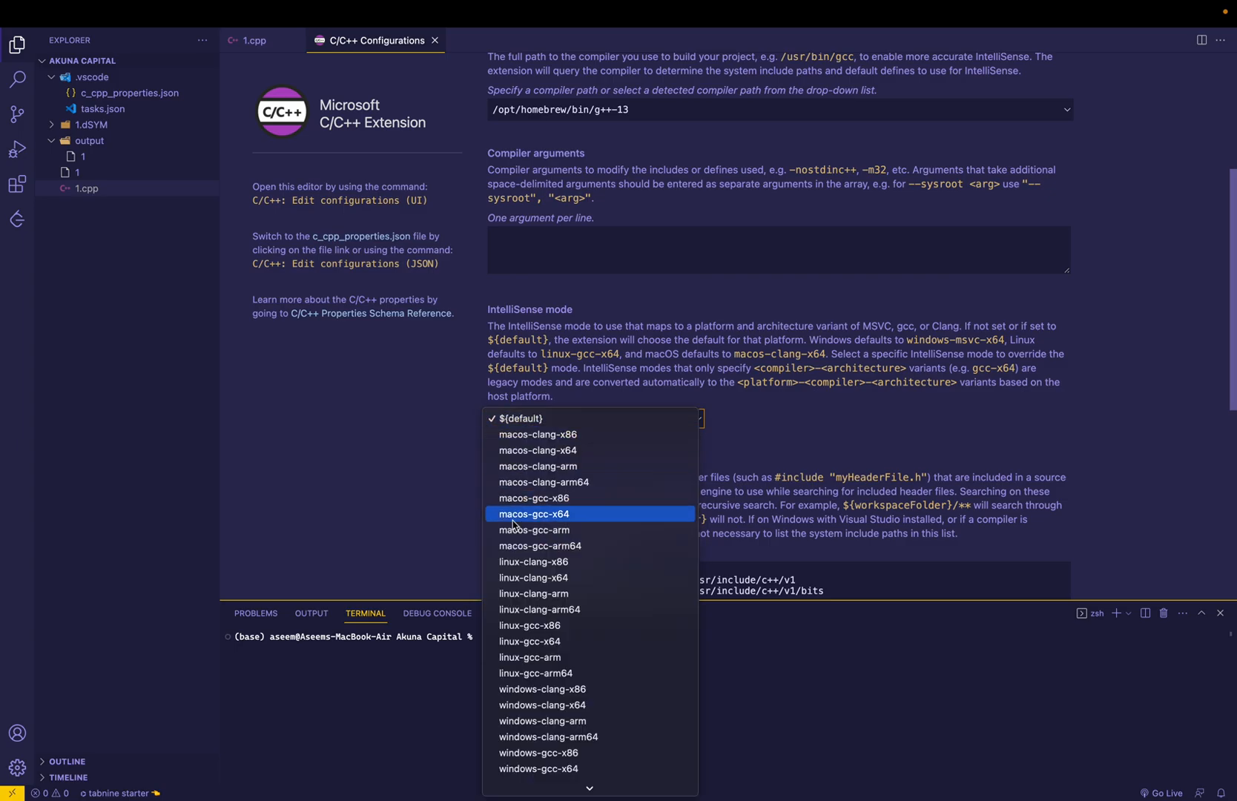
{"action": "left_click", "coordinate": [520, 418]}
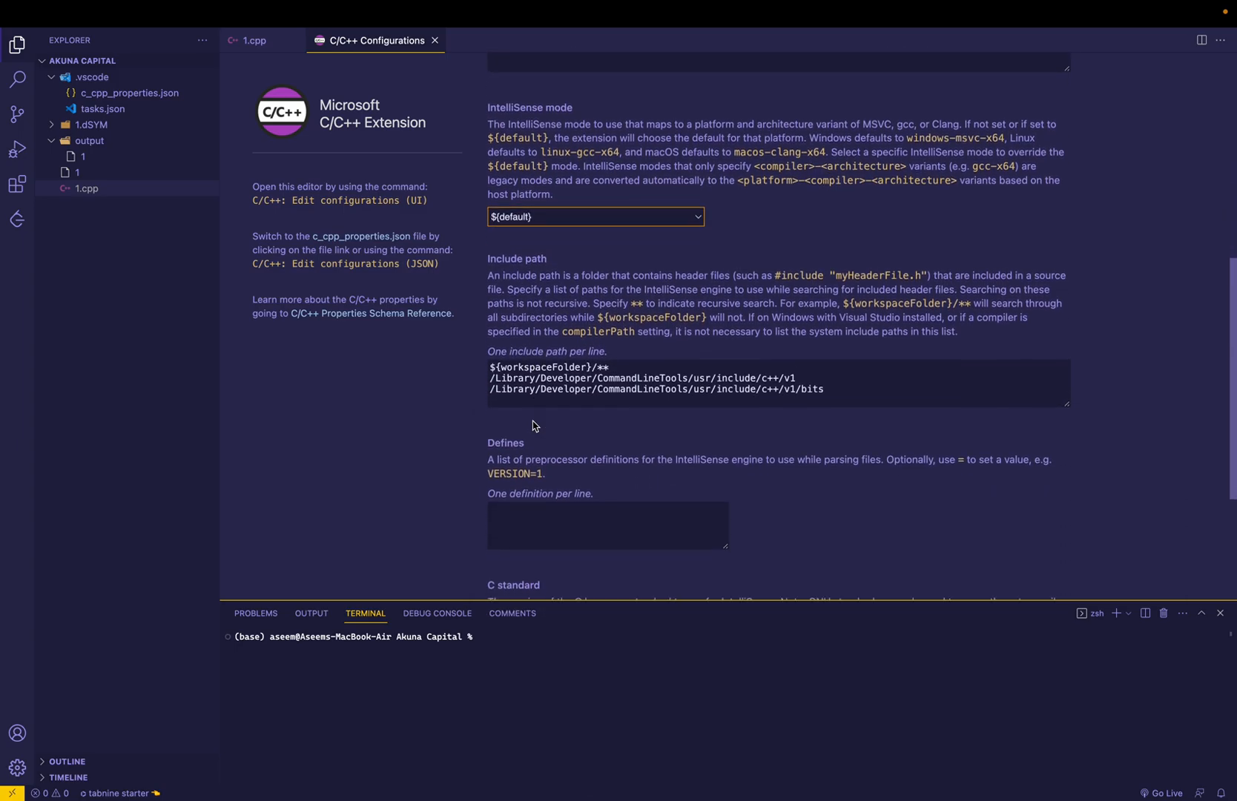
{"action": "left_click", "coordinate": [878, 397]}
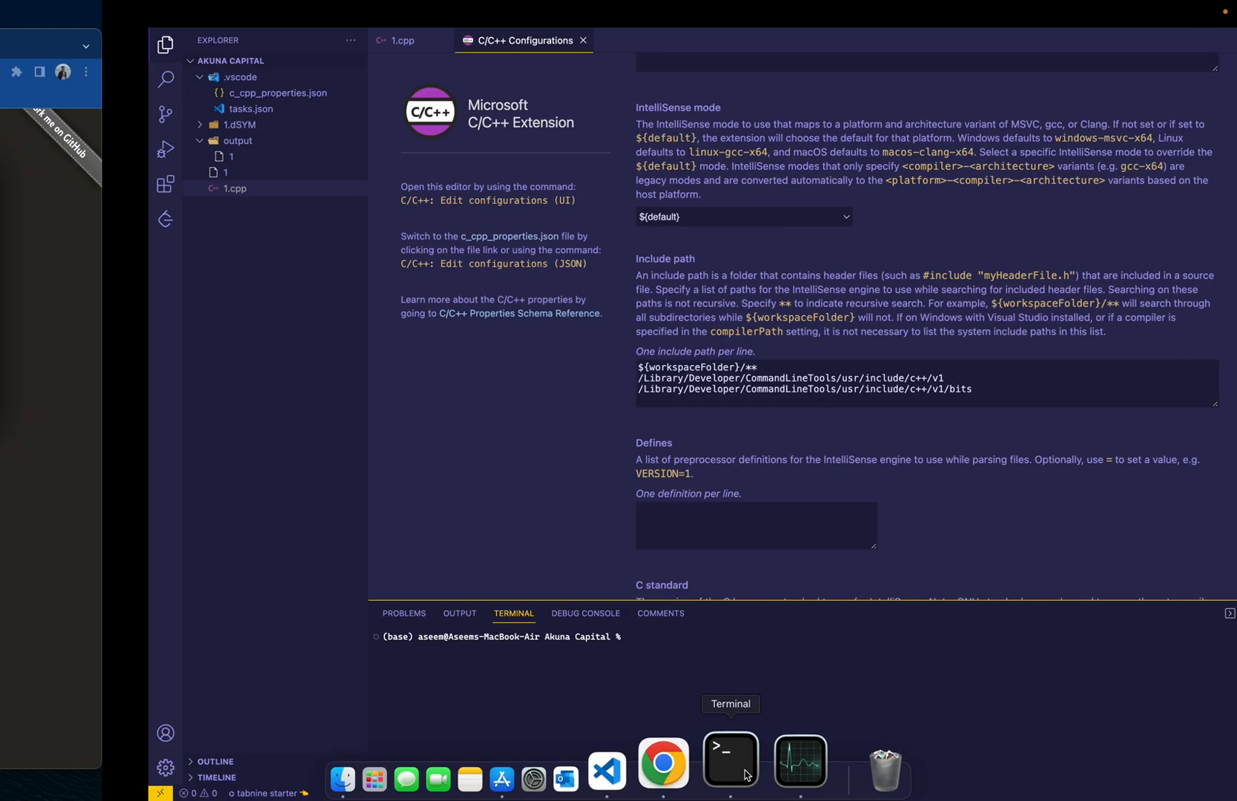
Open a Finder window and navigate to the top level of Macintosh HD.
{"action": "left_click", "coordinate": [728, 760]}
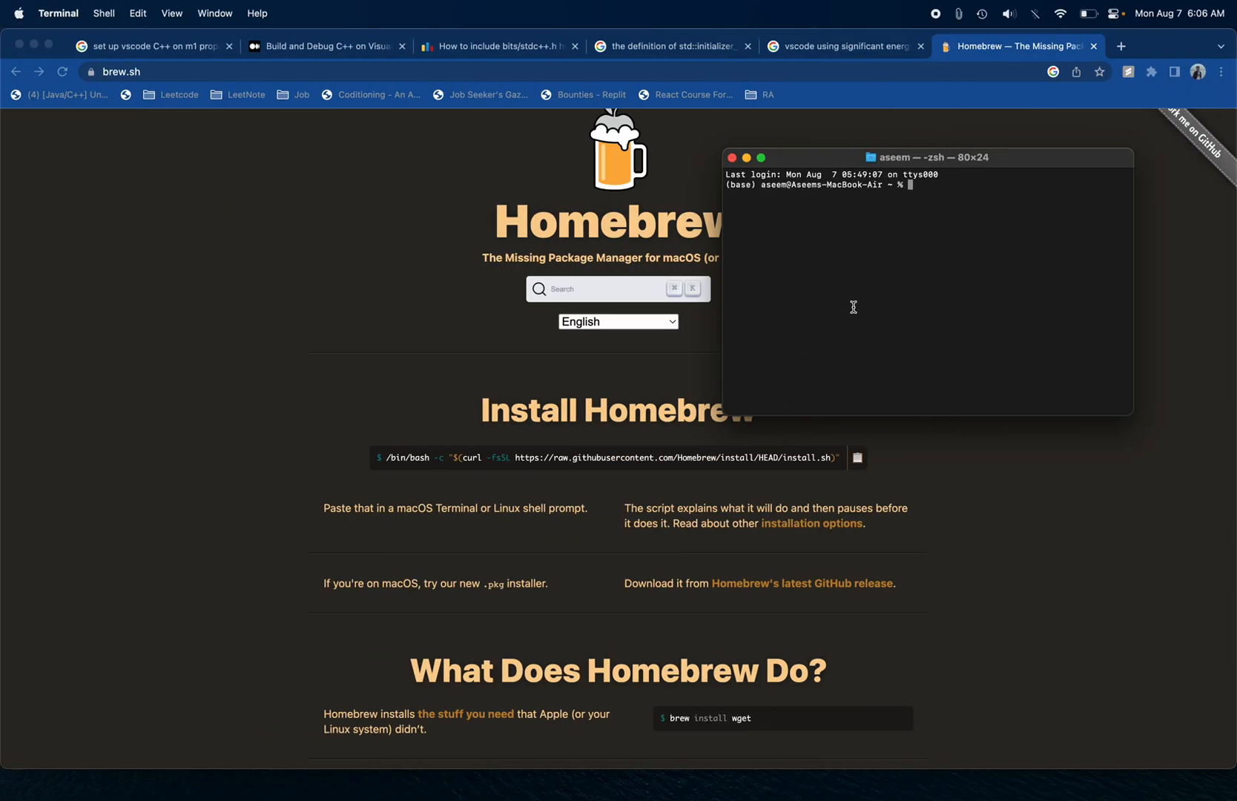
{"action": "type", "text": "cd"}
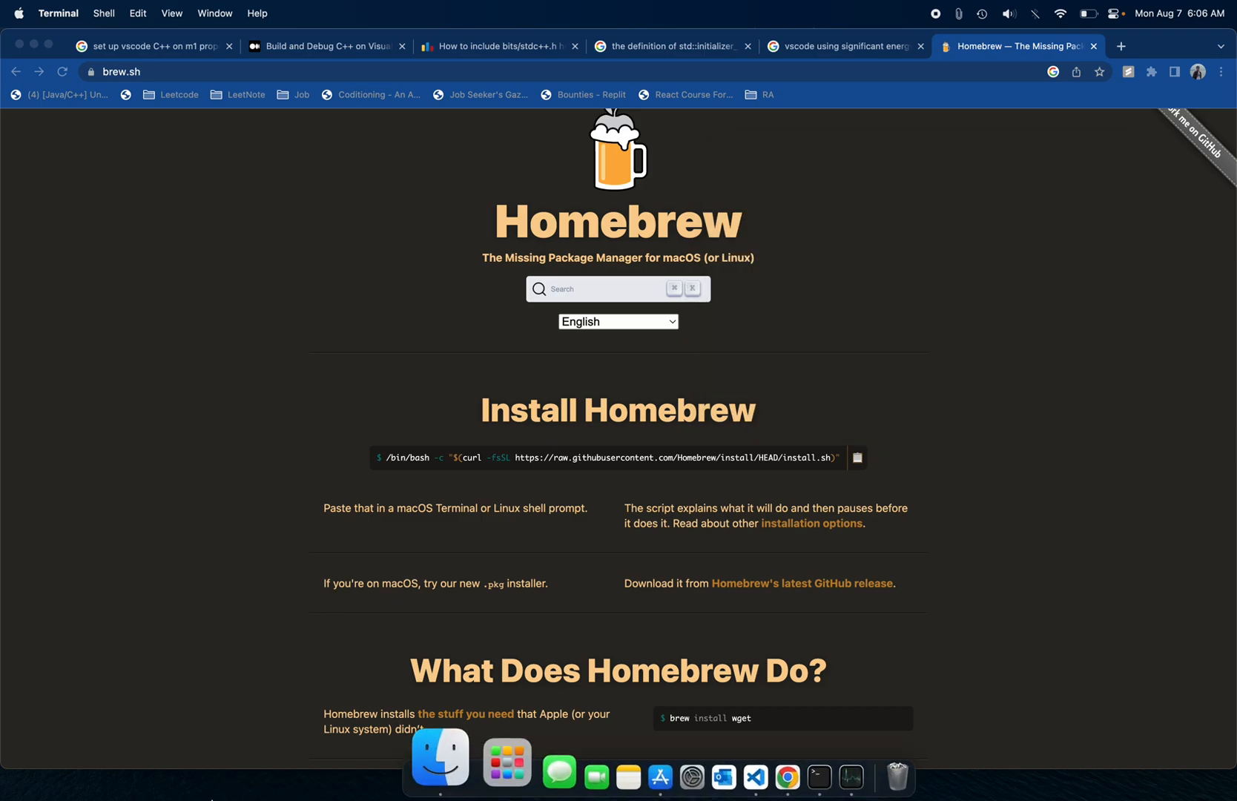
{"action": "left_click", "coordinate": [439, 761]}
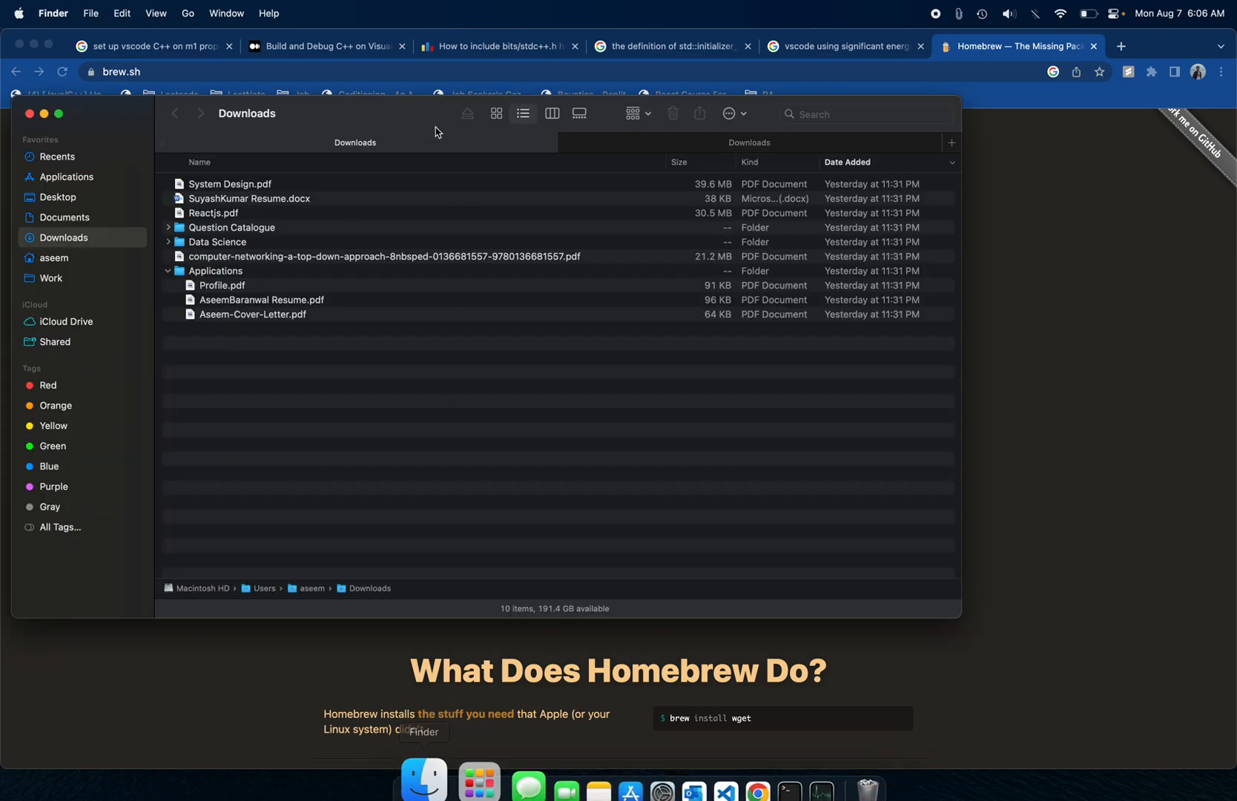
{"action": "left_click", "coordinate": [55, 341]}
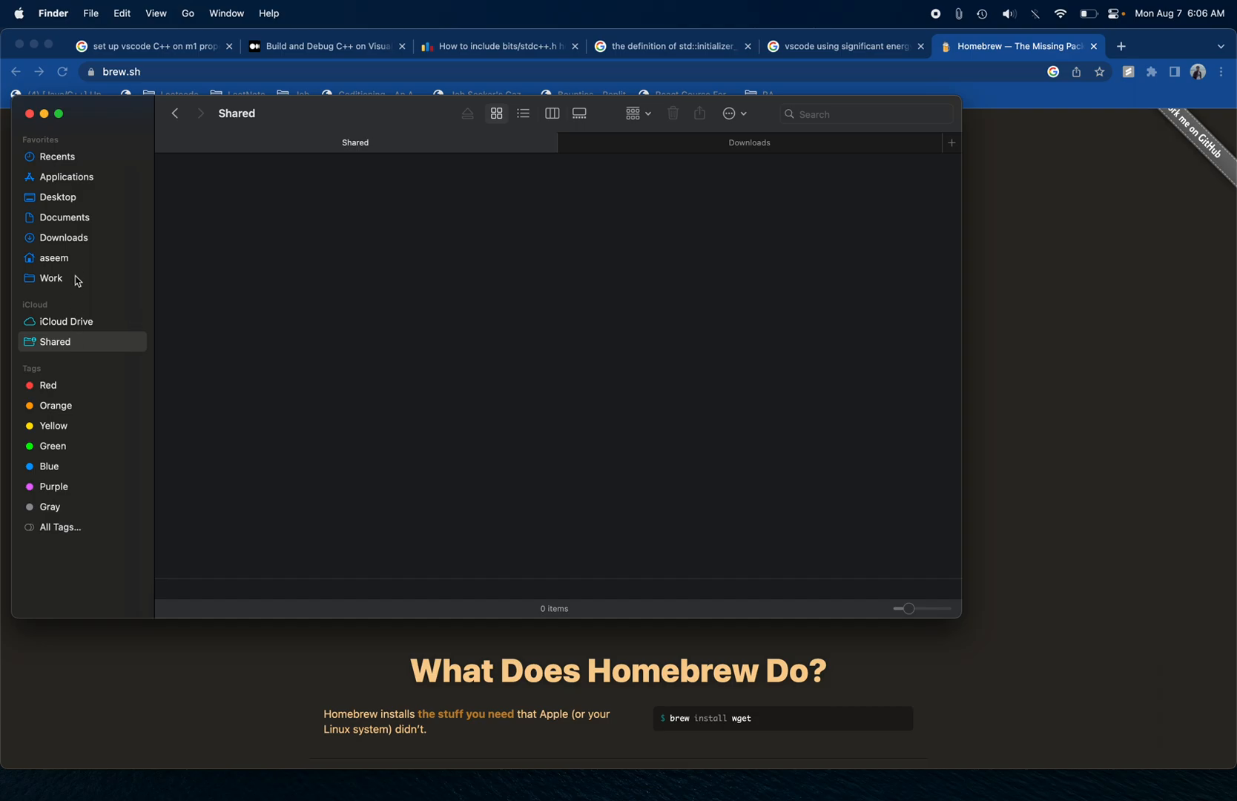
{"action": "left_click", "coordinate": [64, 238]}
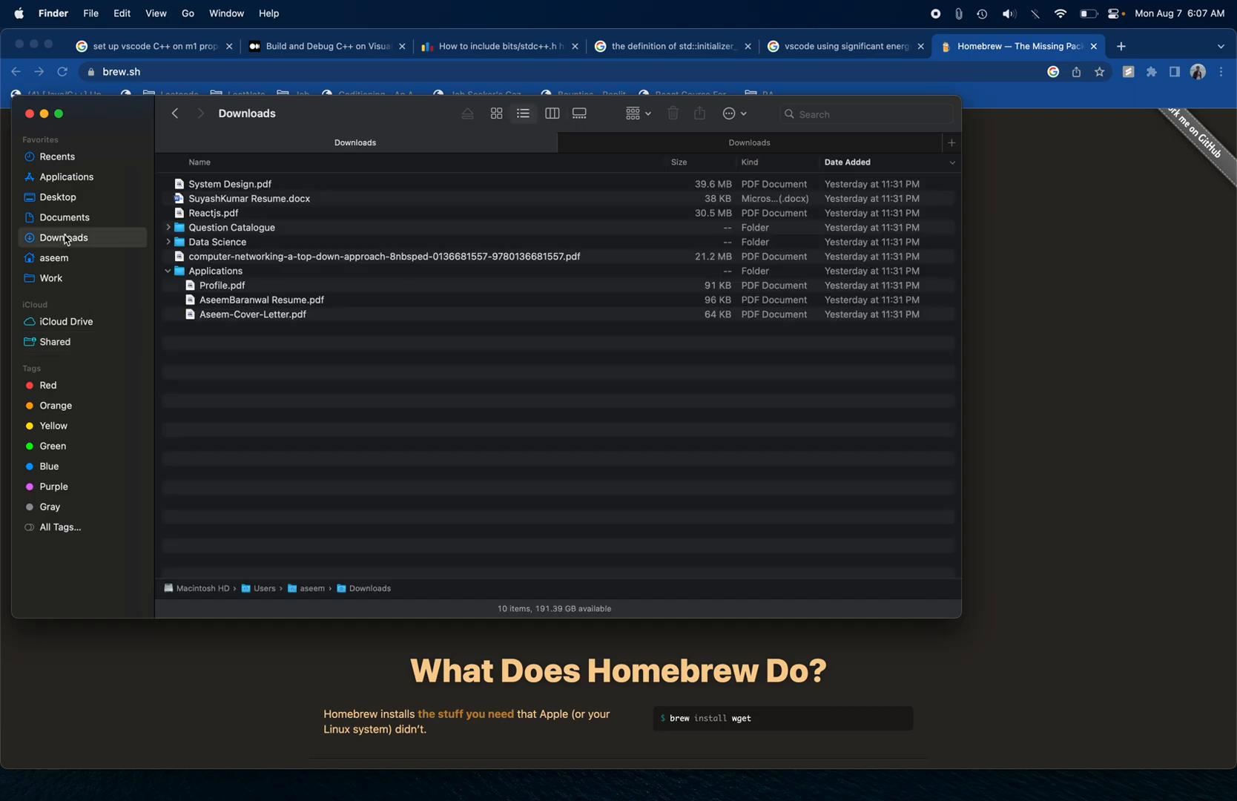
{"action": "left_click", "coordinate": [56, 196]}
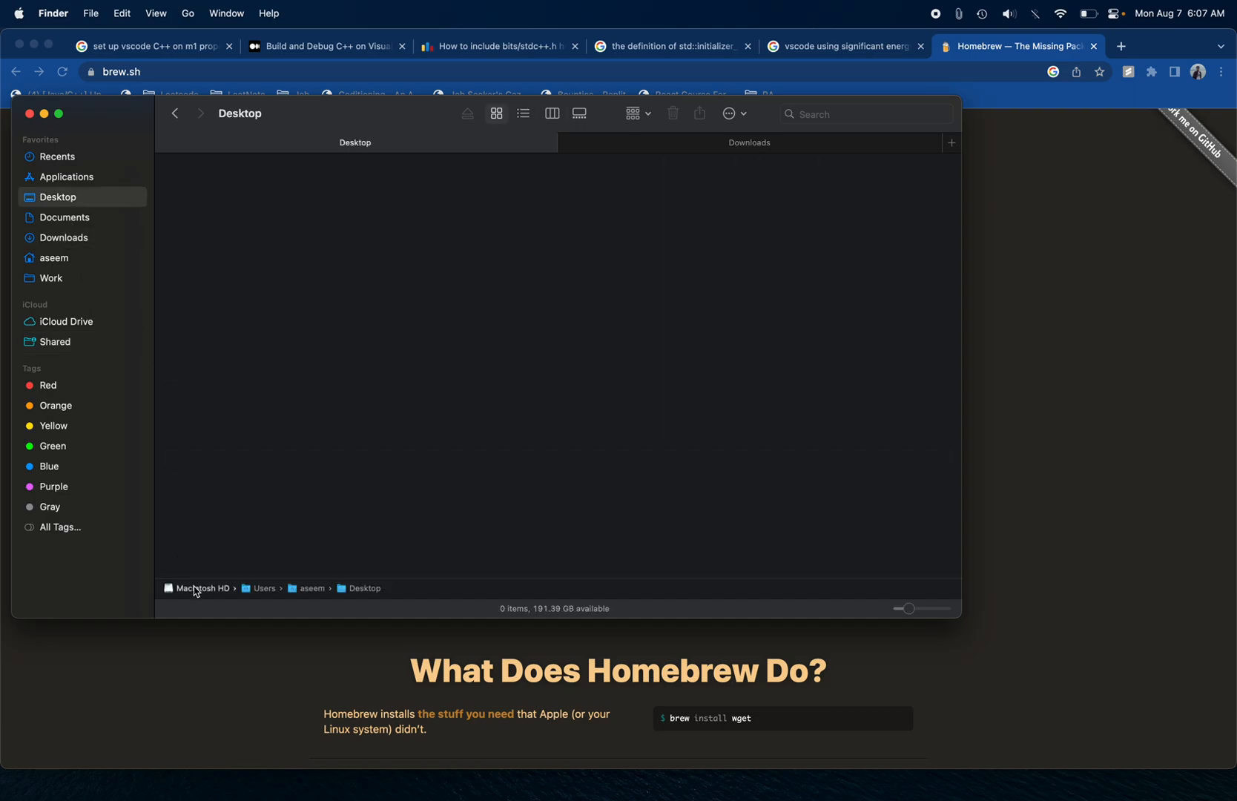
{"action": "left_click", "coordinate": [202, 587]}
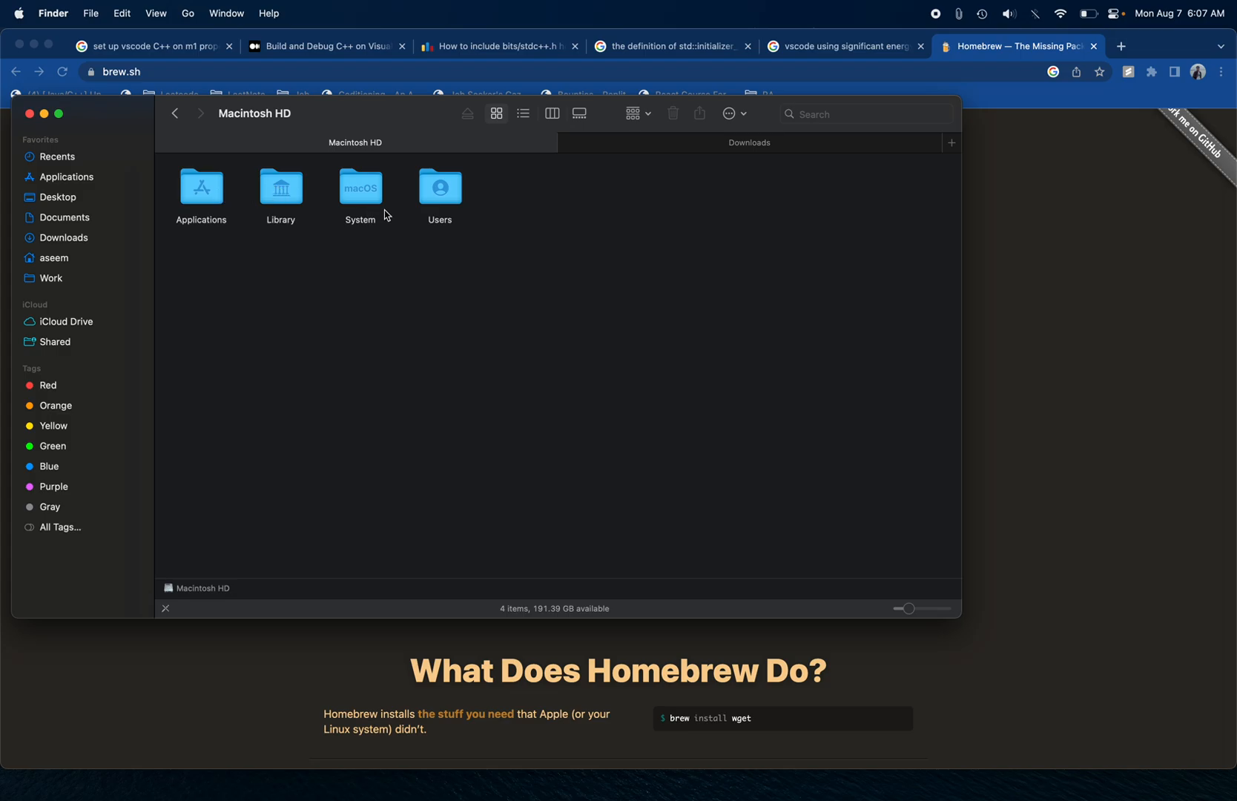
Drill into Library/Developer/CommandLineTools/usr/include/c++/v1/bits and select stdc++.h.
{"action": "double_click", "coordinate": [280, 187]}
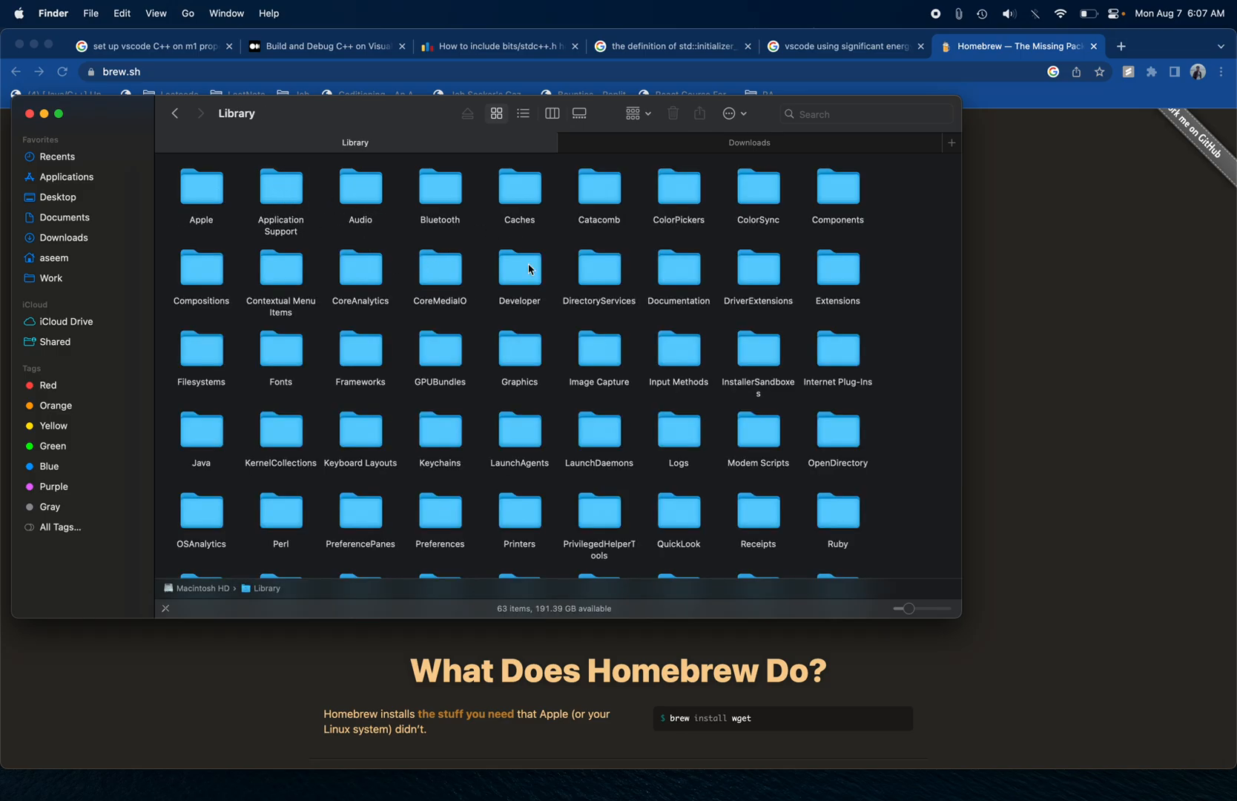
{"action": "double_click", "coordinate": [520, 268]}
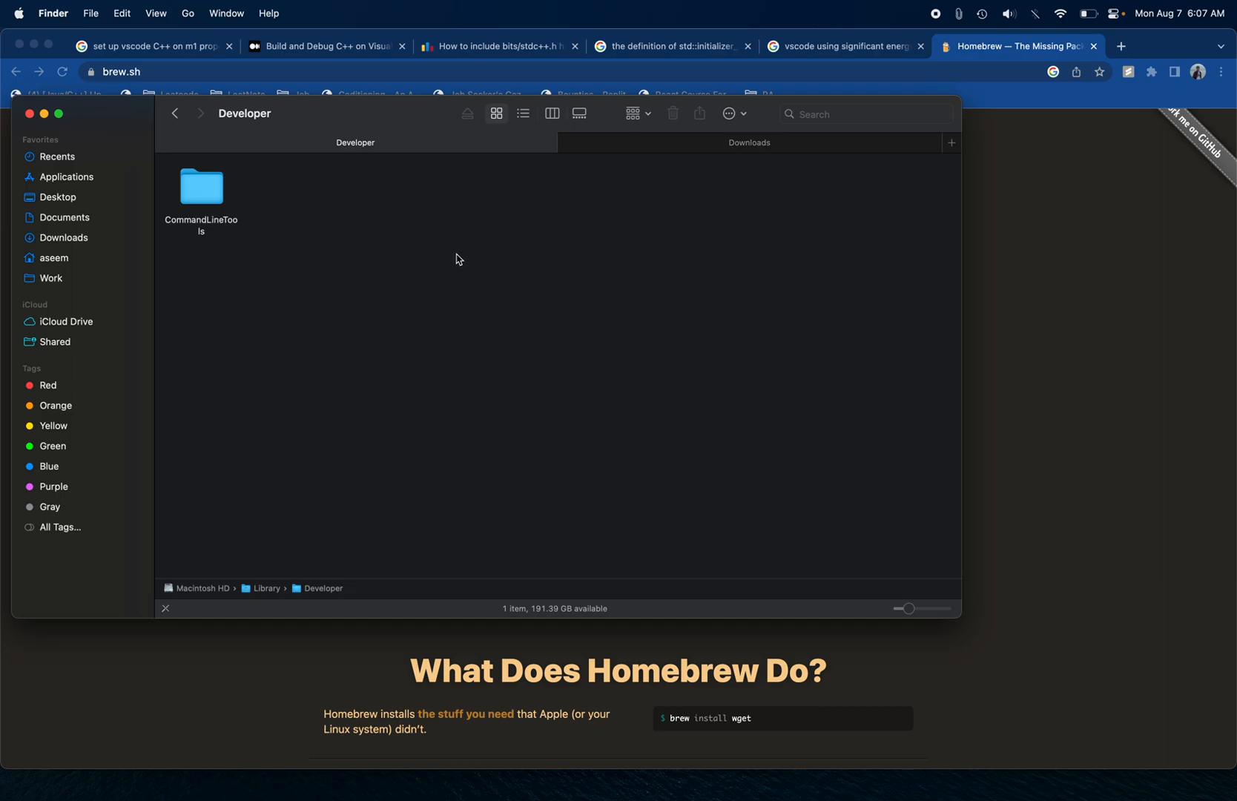
{"action": "double_click", "coordinate": [202, 187]}
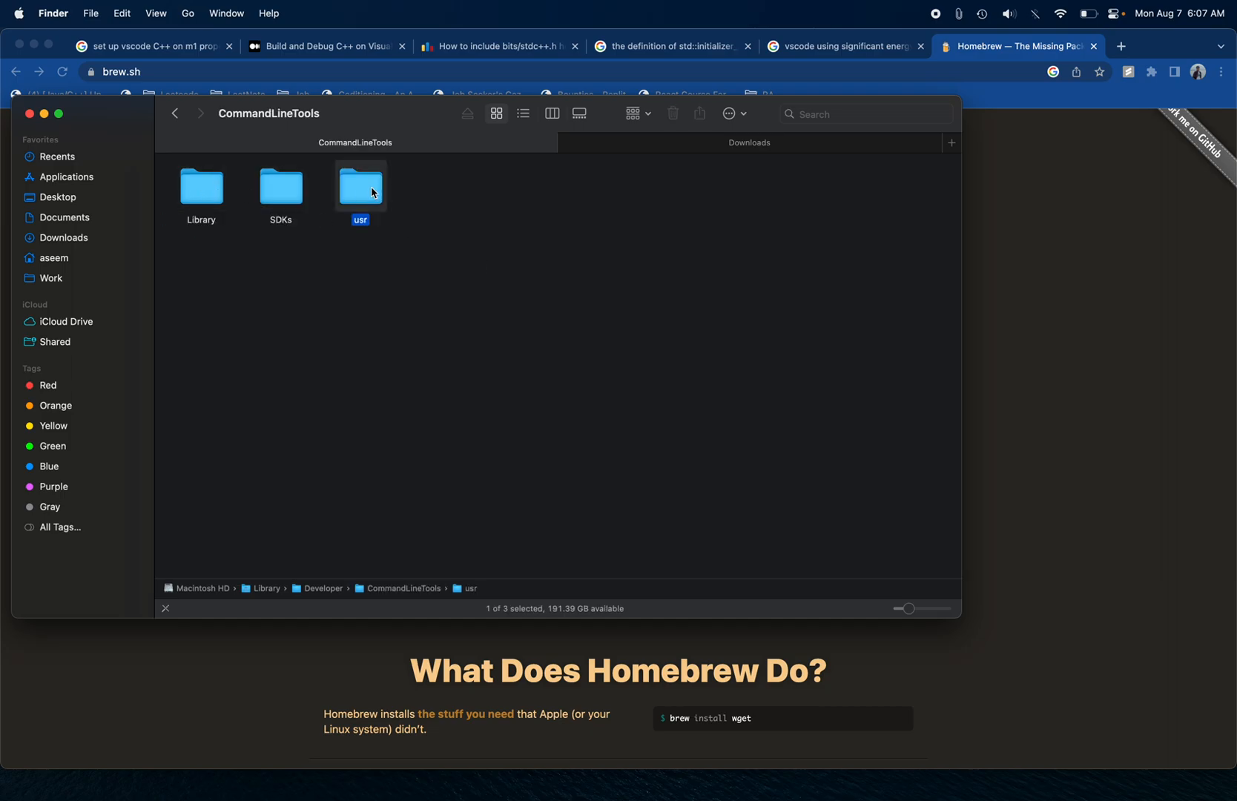
{"action": "double_click", "coordinate": [361, 187]}
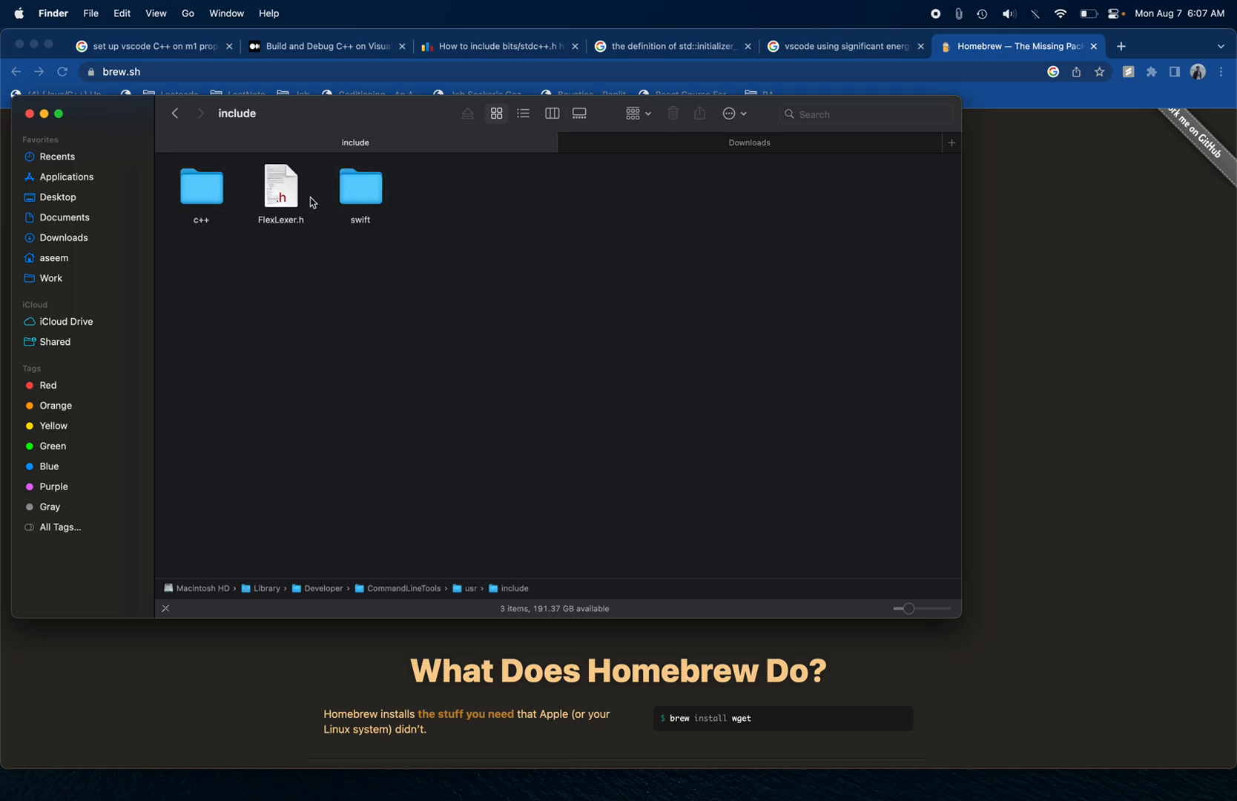
{"action": "double_click", "coordinate": [200, 187]}
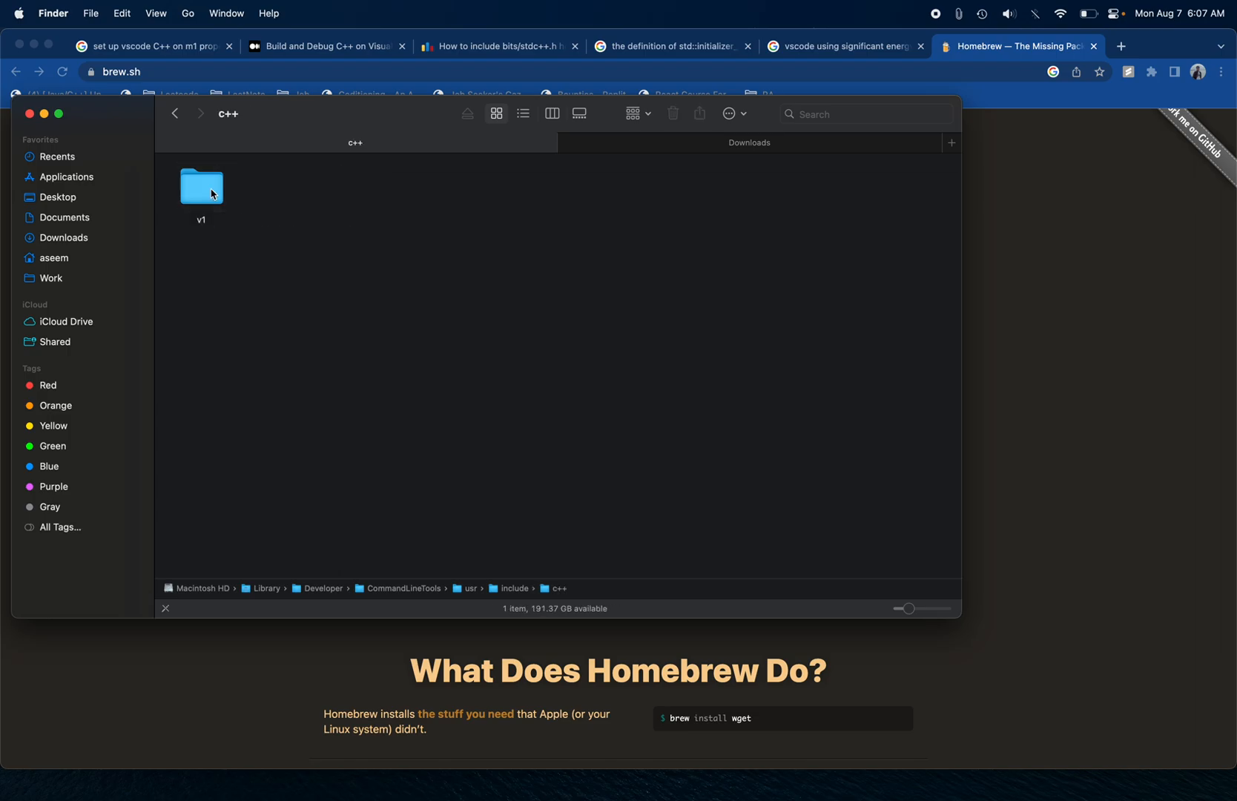
{"action": "double_click", "coordinate": [201, 185]}
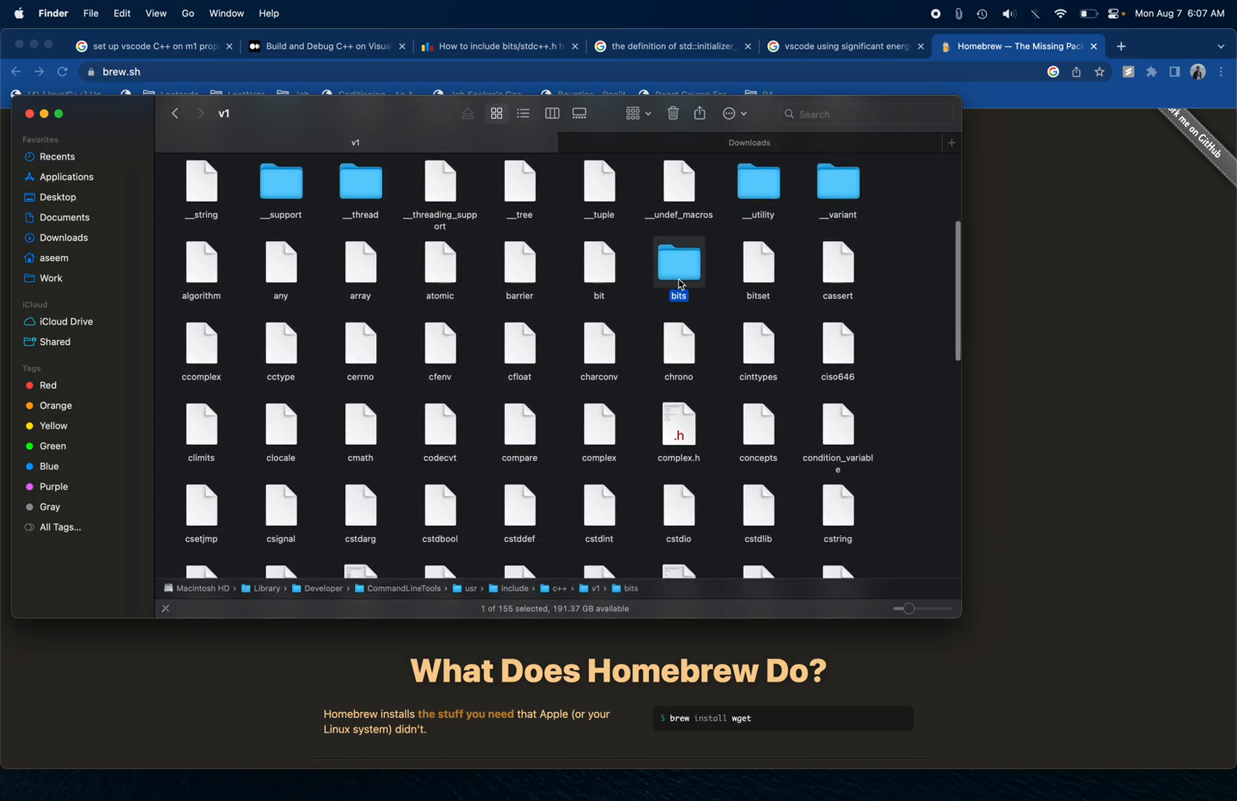
{"action": "double_click", "coordinate": [676, 264]}
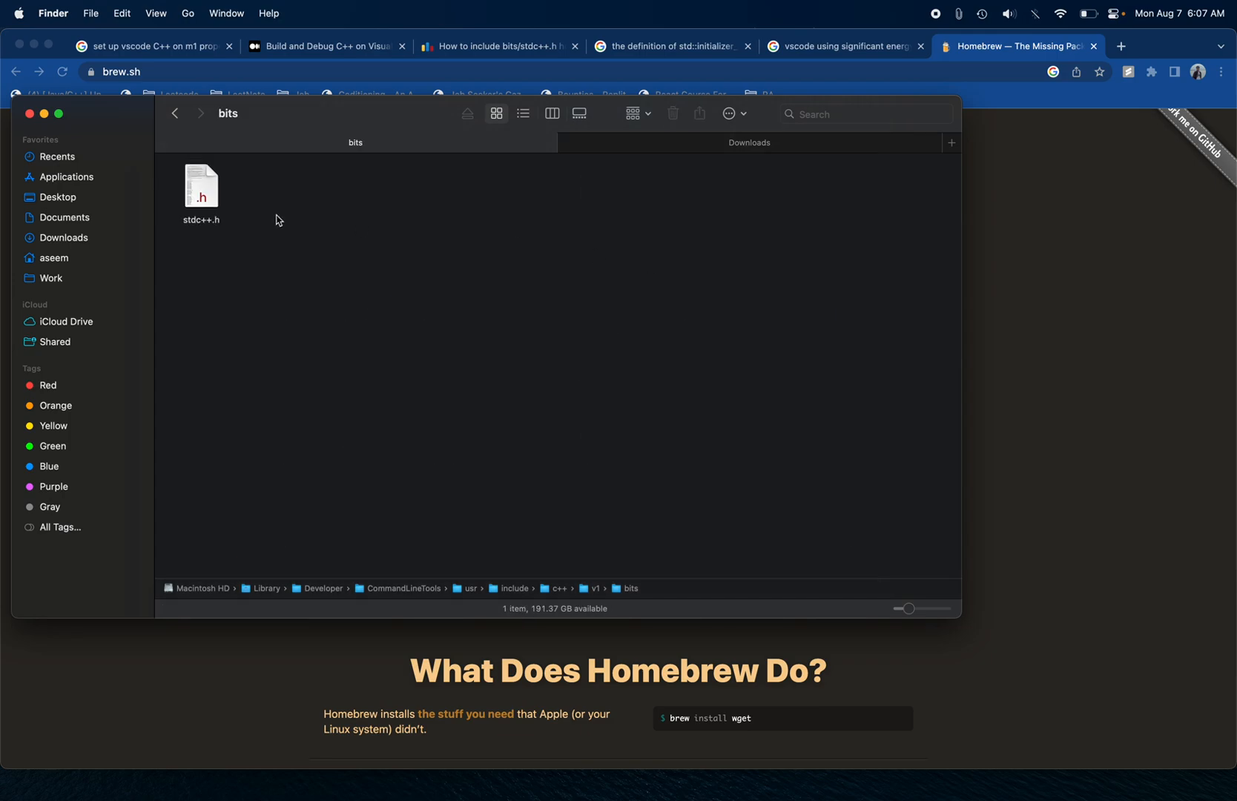
{"action": "left_click", "coordinate": [200, 187]}
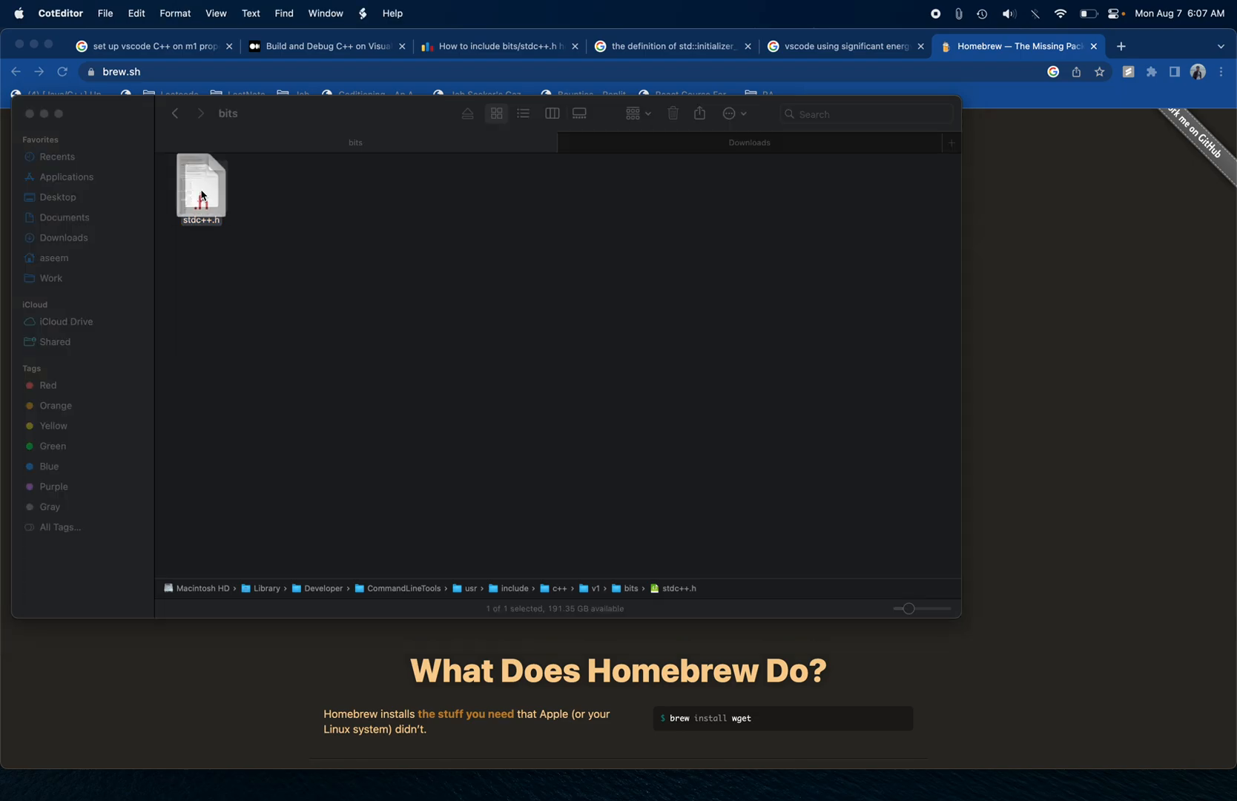
View stdc++.h in CotEditor, then close it and go back to the v1 folder.
{"action": "double_click", "coordinate": [200, 183]}
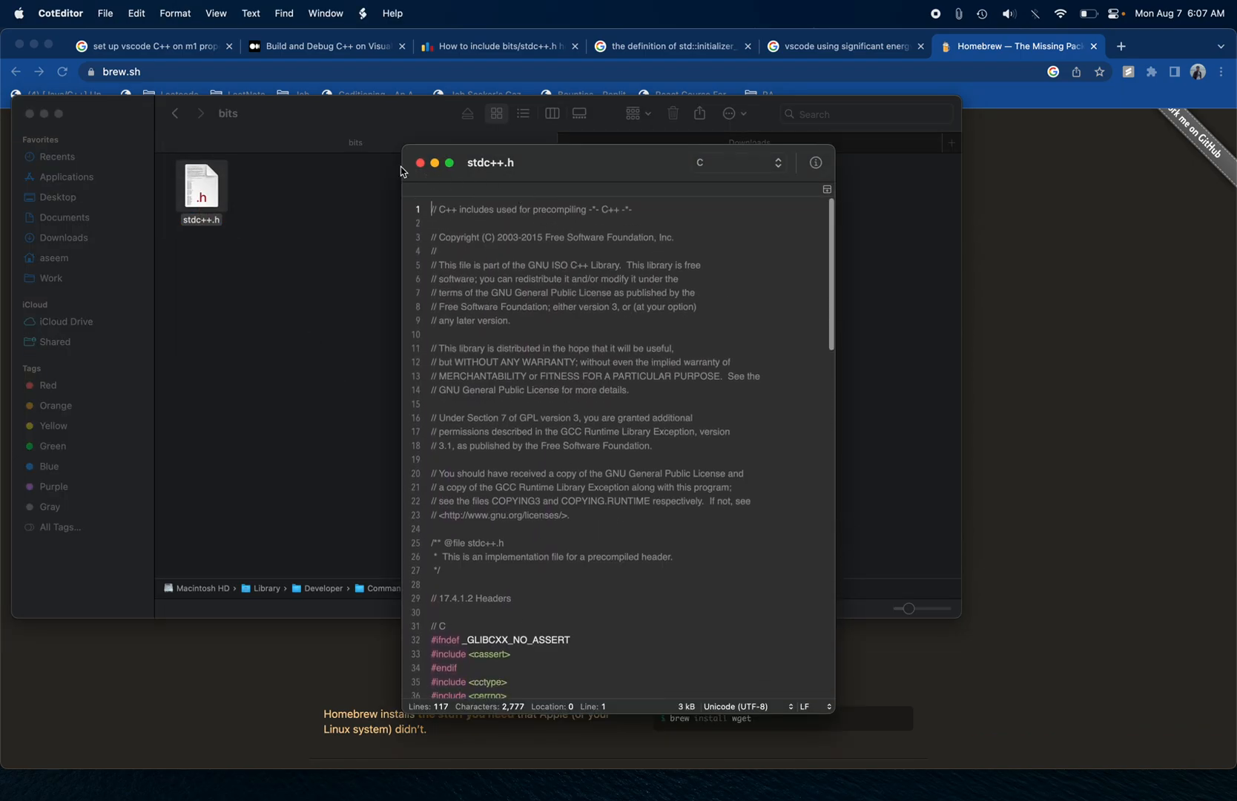
{"action": "left_click", "coordinate": [421, 163]}
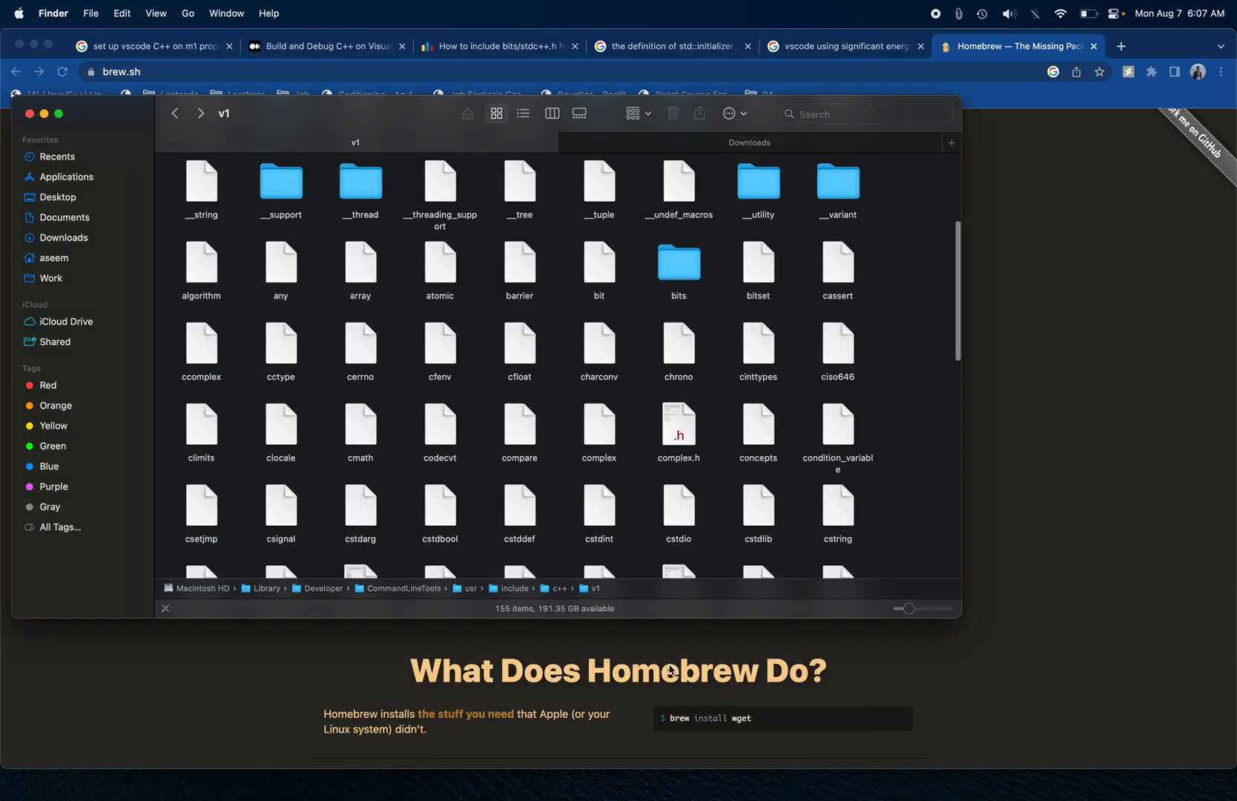
{"action": "mouse_move", "coordinate": [676, 777]}
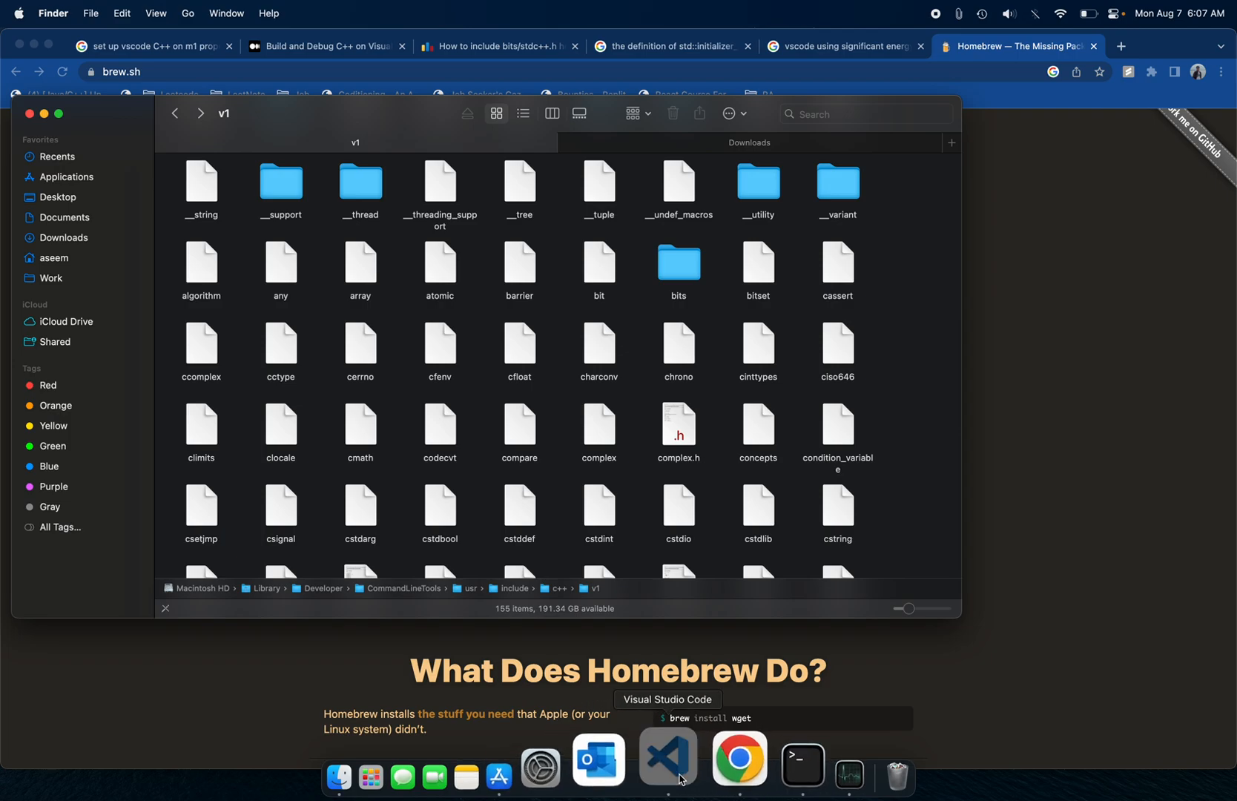
Return to the 1.cpp tab in VS Code and start Run/Debug C/C++ File.
{"action": "left_click", "coordinate": [666, 759]}
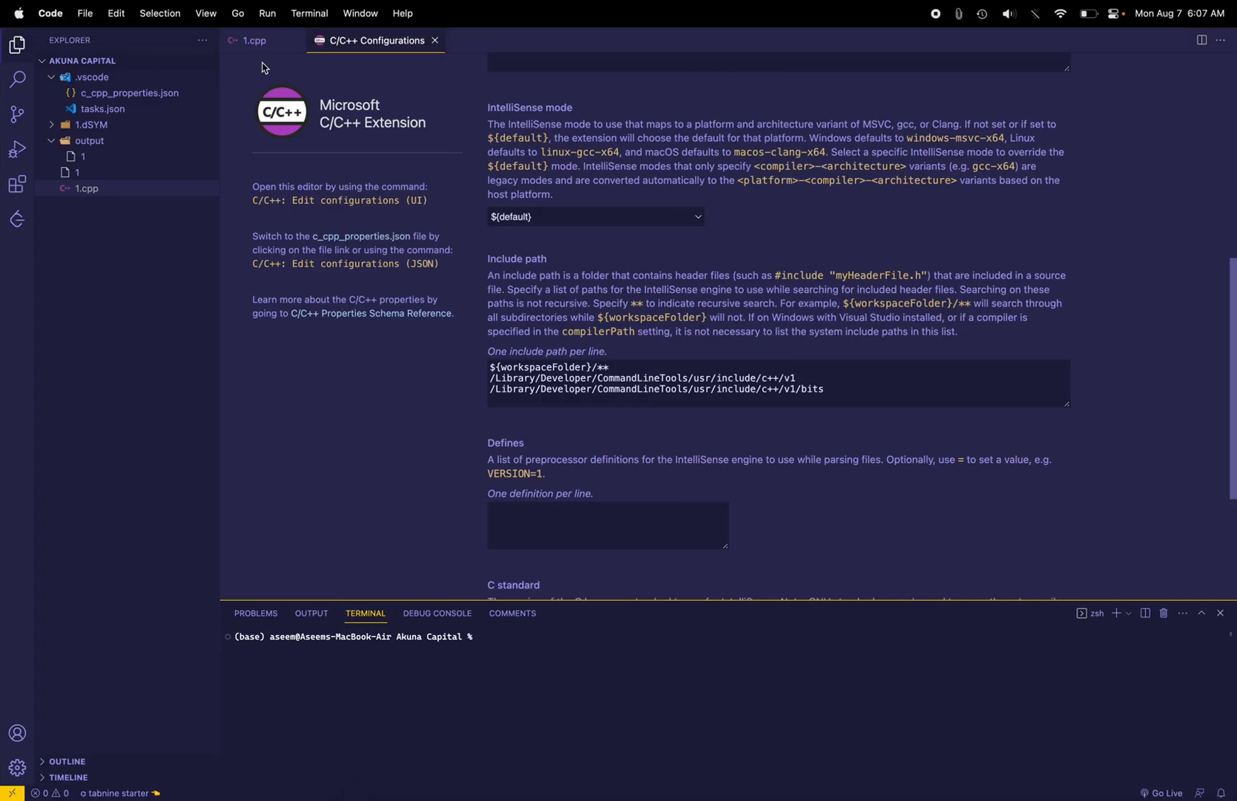
{"action": "left_click", "coordinate": [254, 40]}
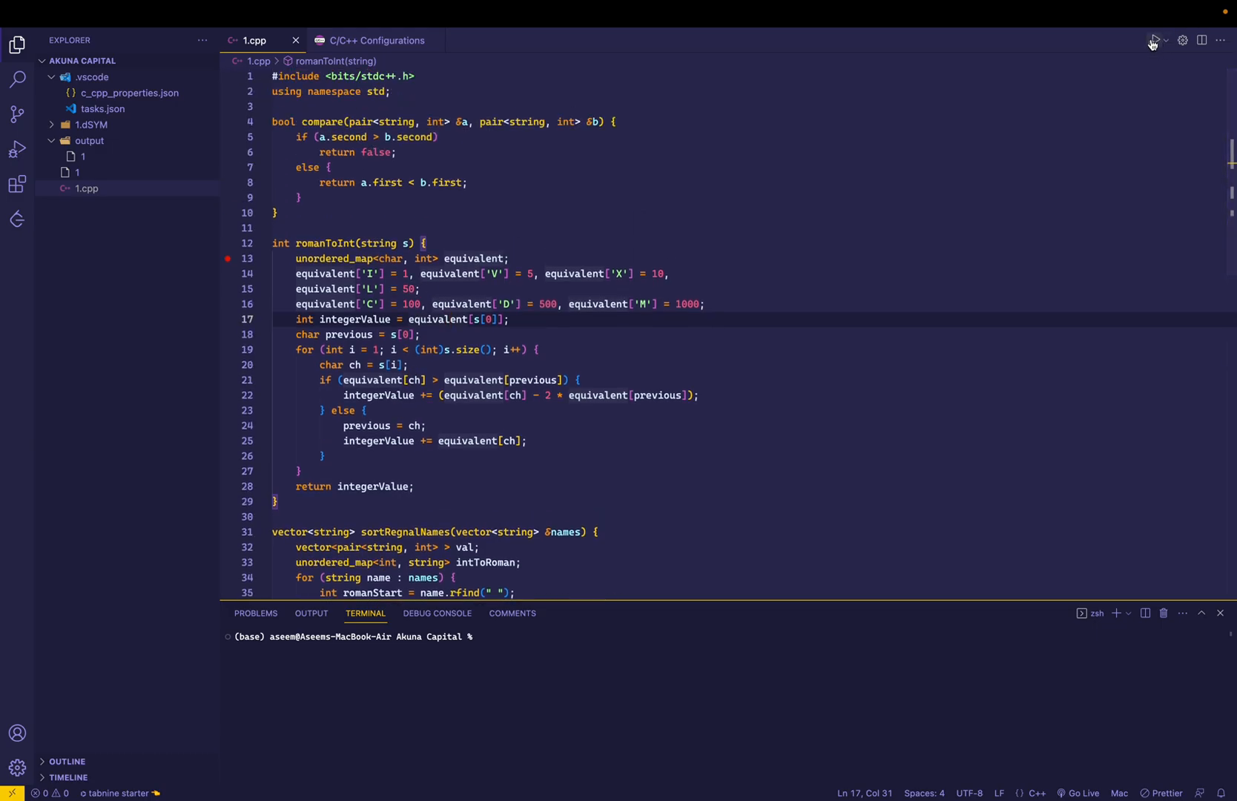
{"action": "left_click", "coordinate": [1152, 40]}
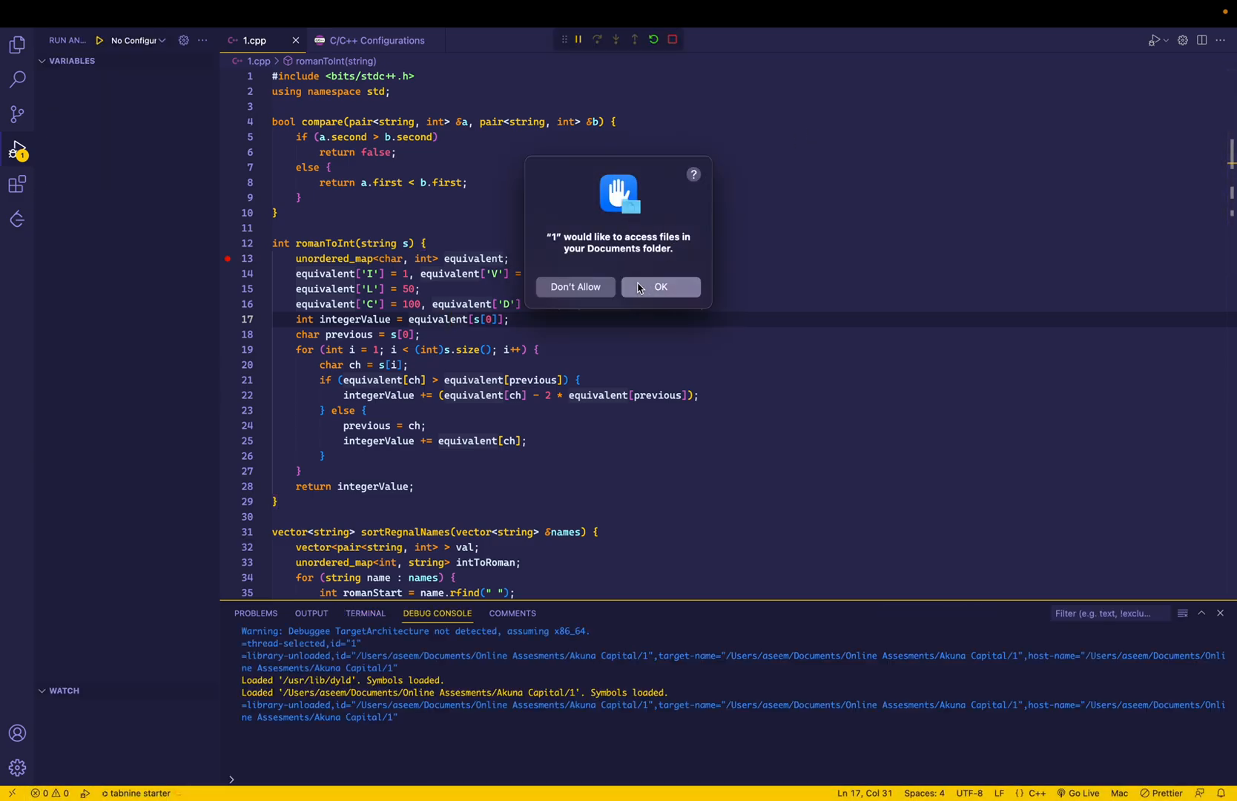
Allow Documents access, then step over through romanToInt to its return and continue to the next call.
{"action": "left_click", "coordinate": [662, 286]}
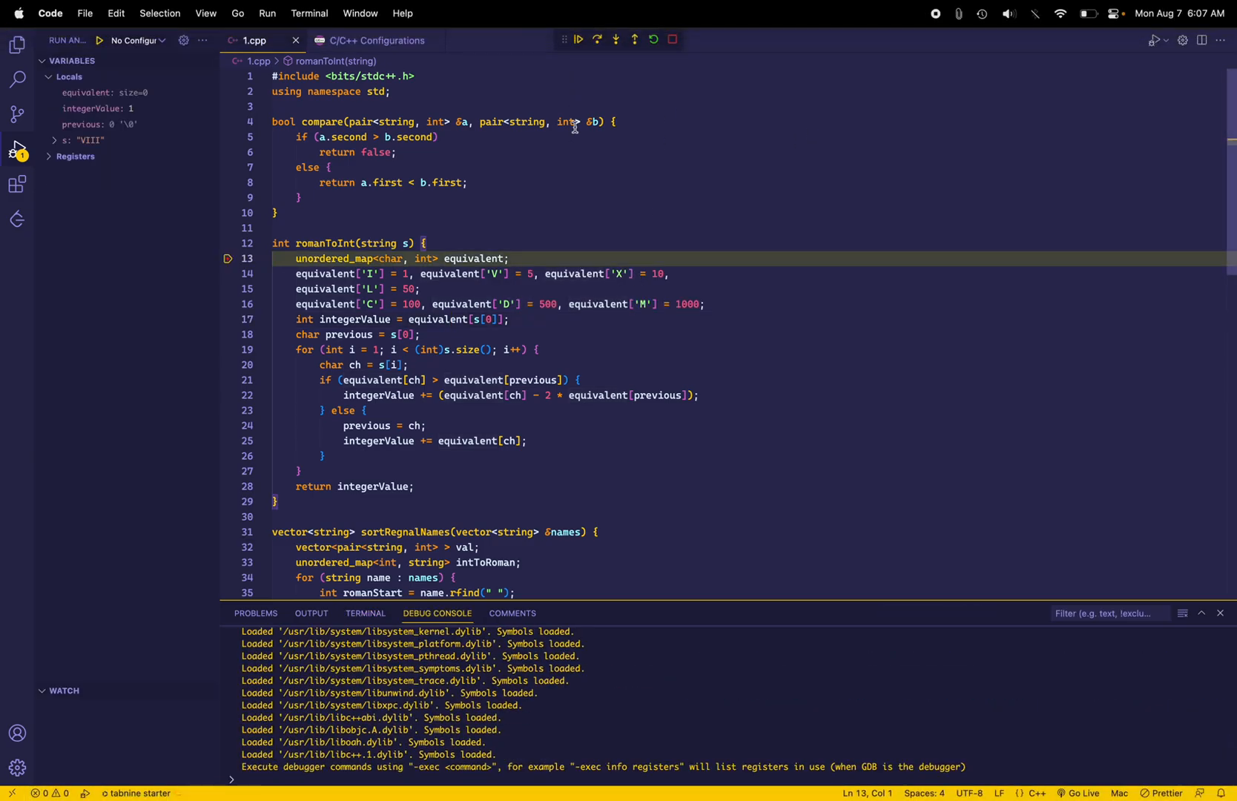
{"action": "left_click", "coordinate": [596, 40]}
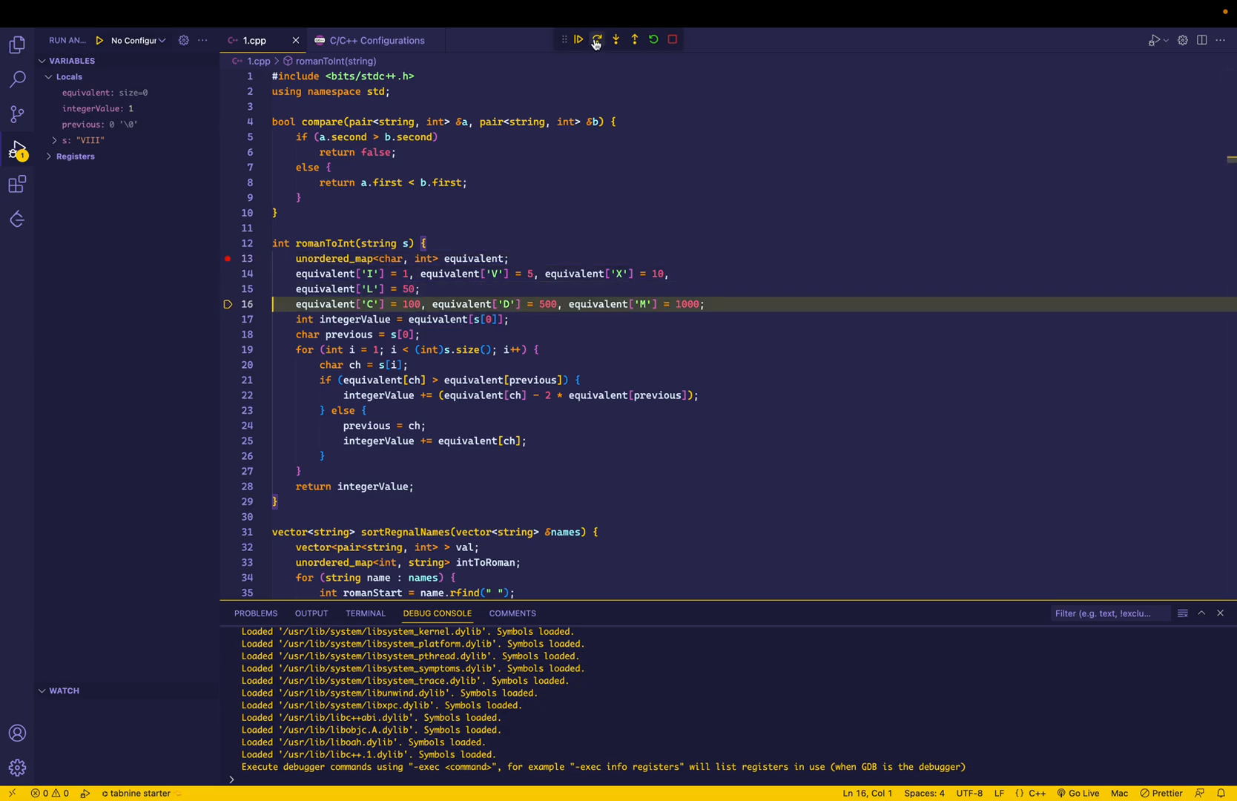
{"action": "left_click", "coordinate": [616, 40]}
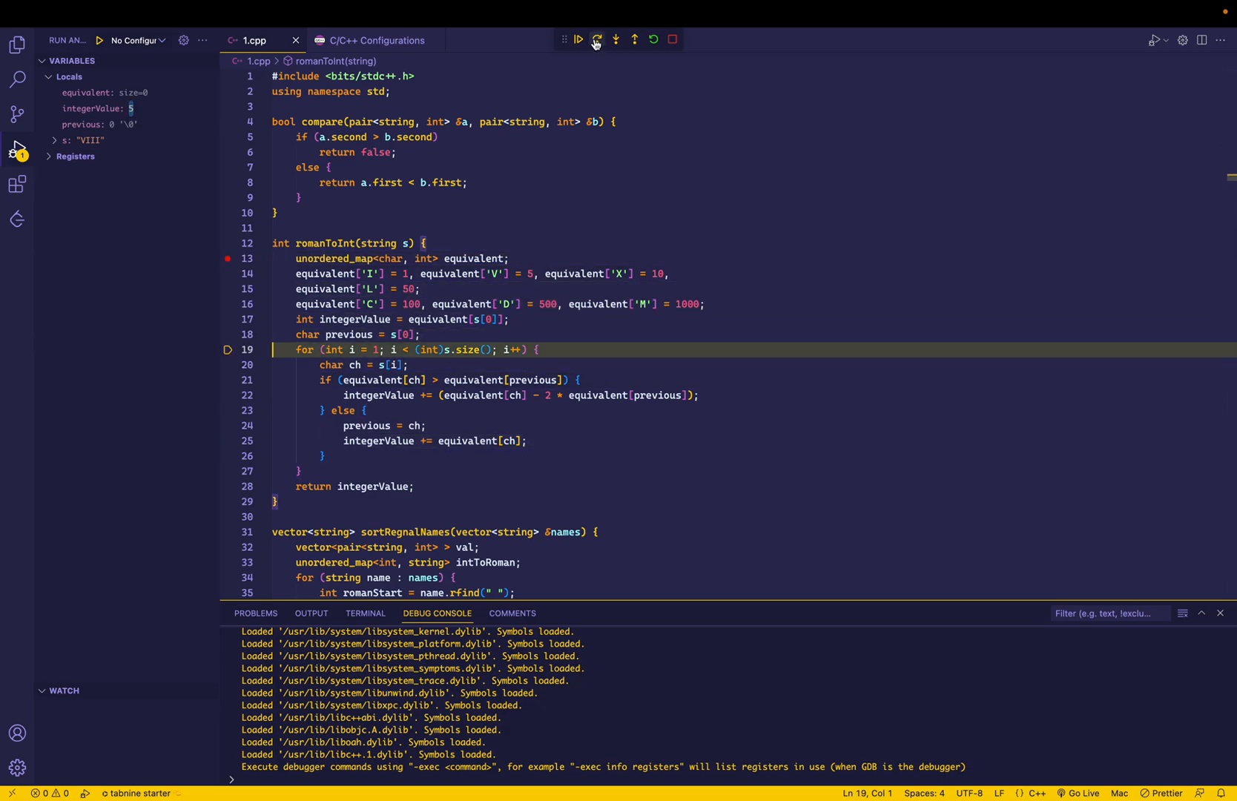
{"action": "left_click", "coordinate": [614, 40]}
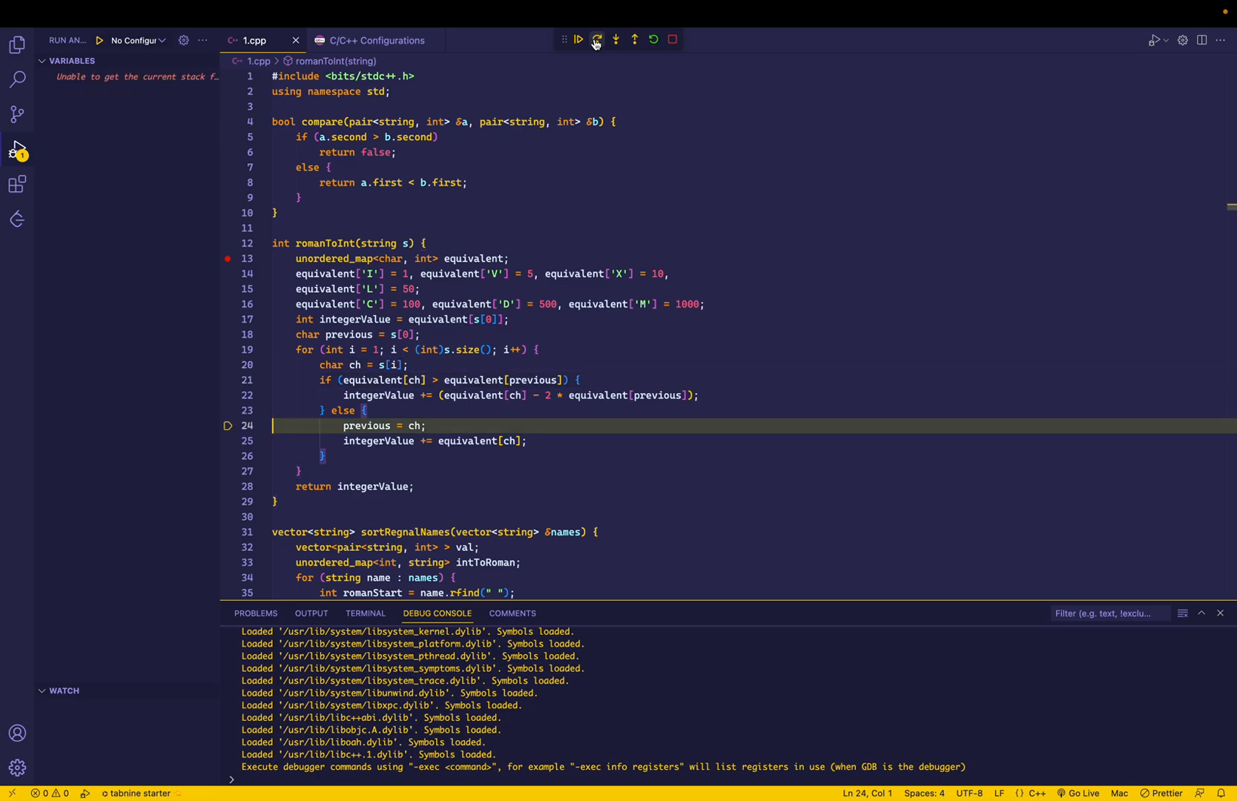
{"action": "left_click", "coordinate": [598, 40]}
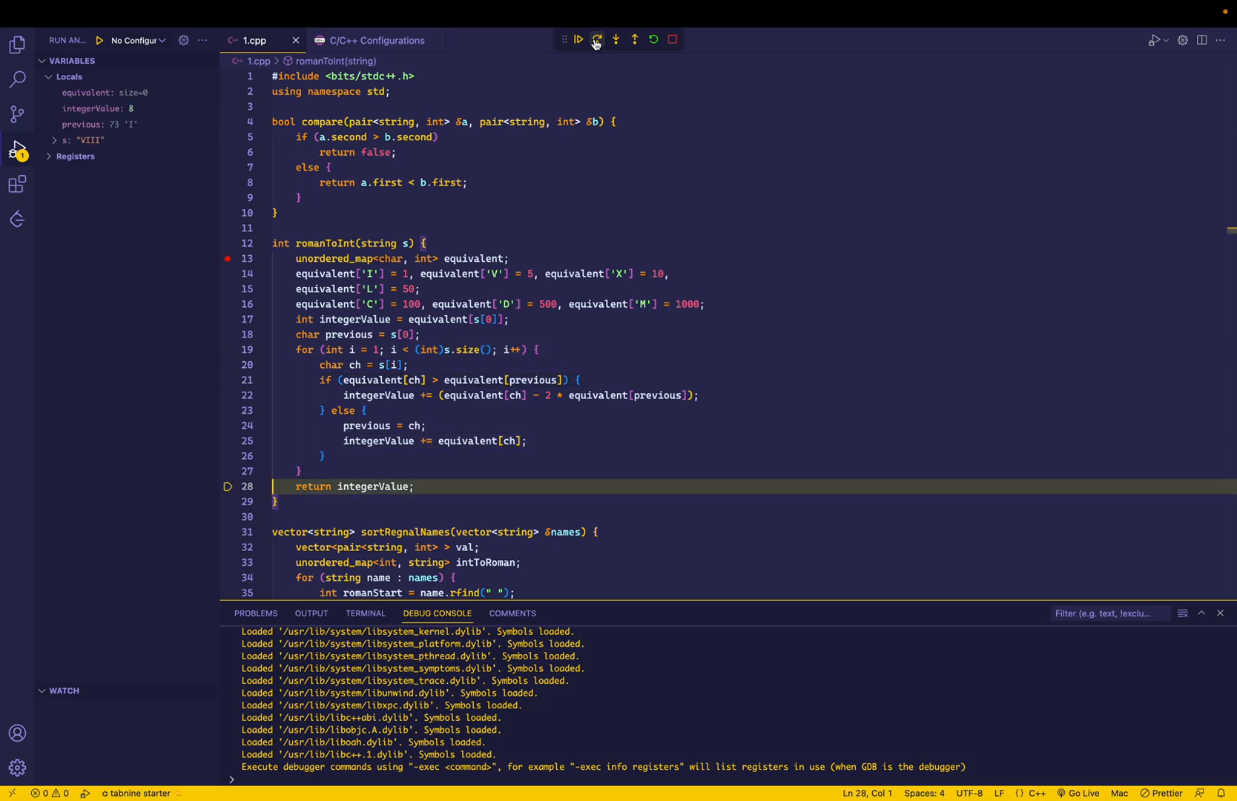
{"action": "left_click", "coordinate": [598, 40]}
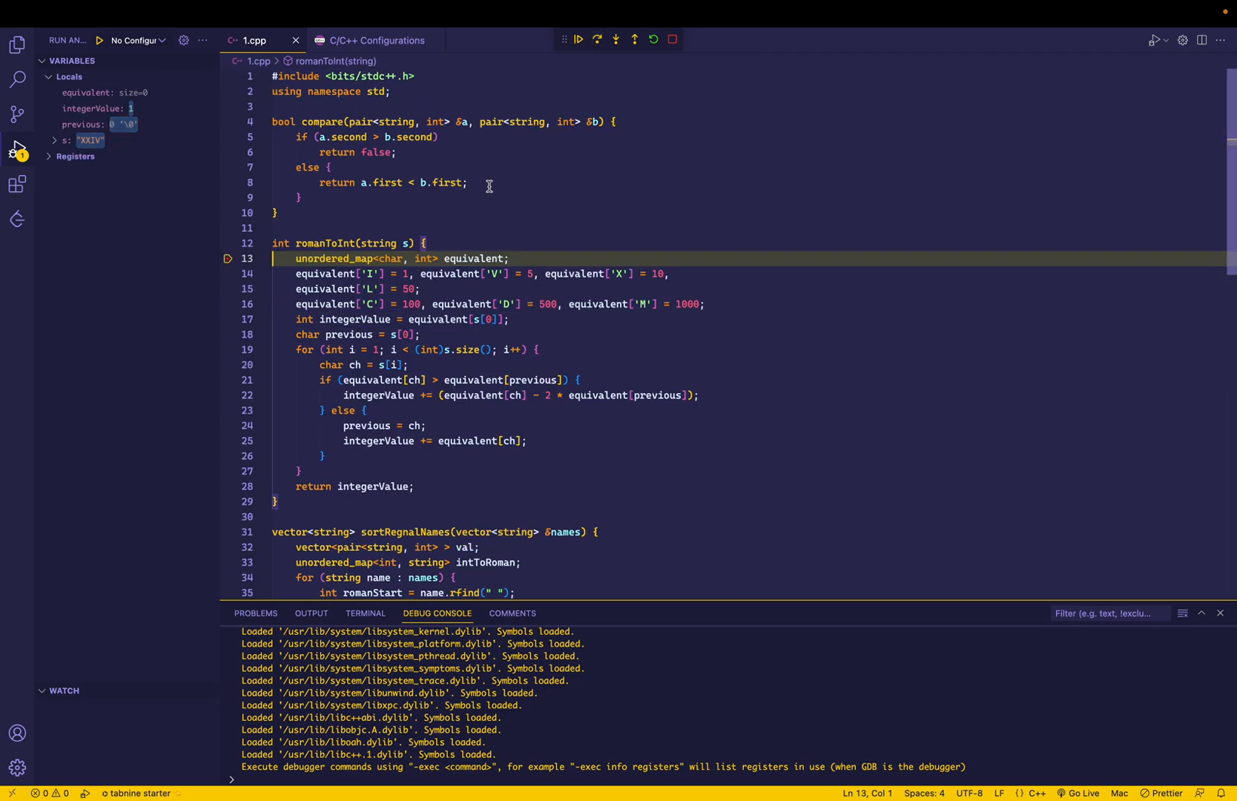
Expand variable s to inspect it, step once more, then continue until the program exits.
{"action": "left_click", "coordinate": [55, 139]}
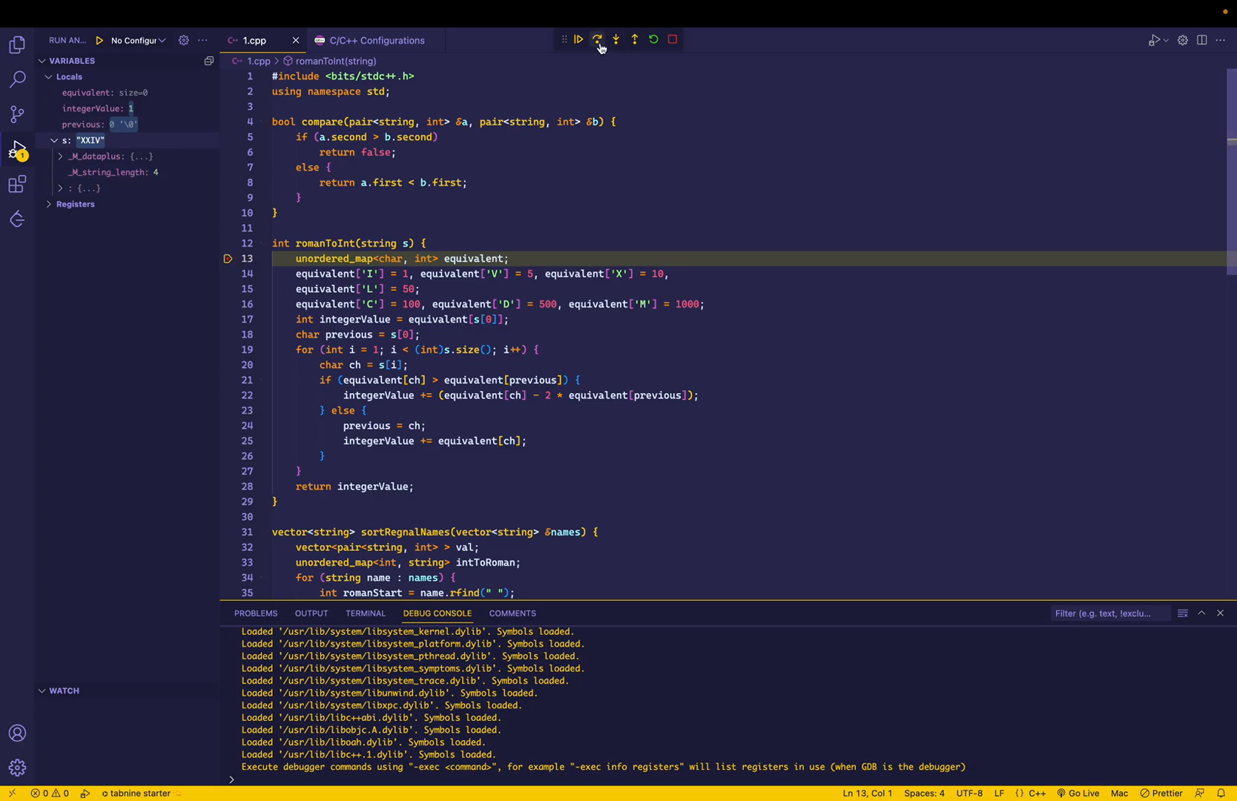
{"action": "left_click", "coordinate": [598, 40]}
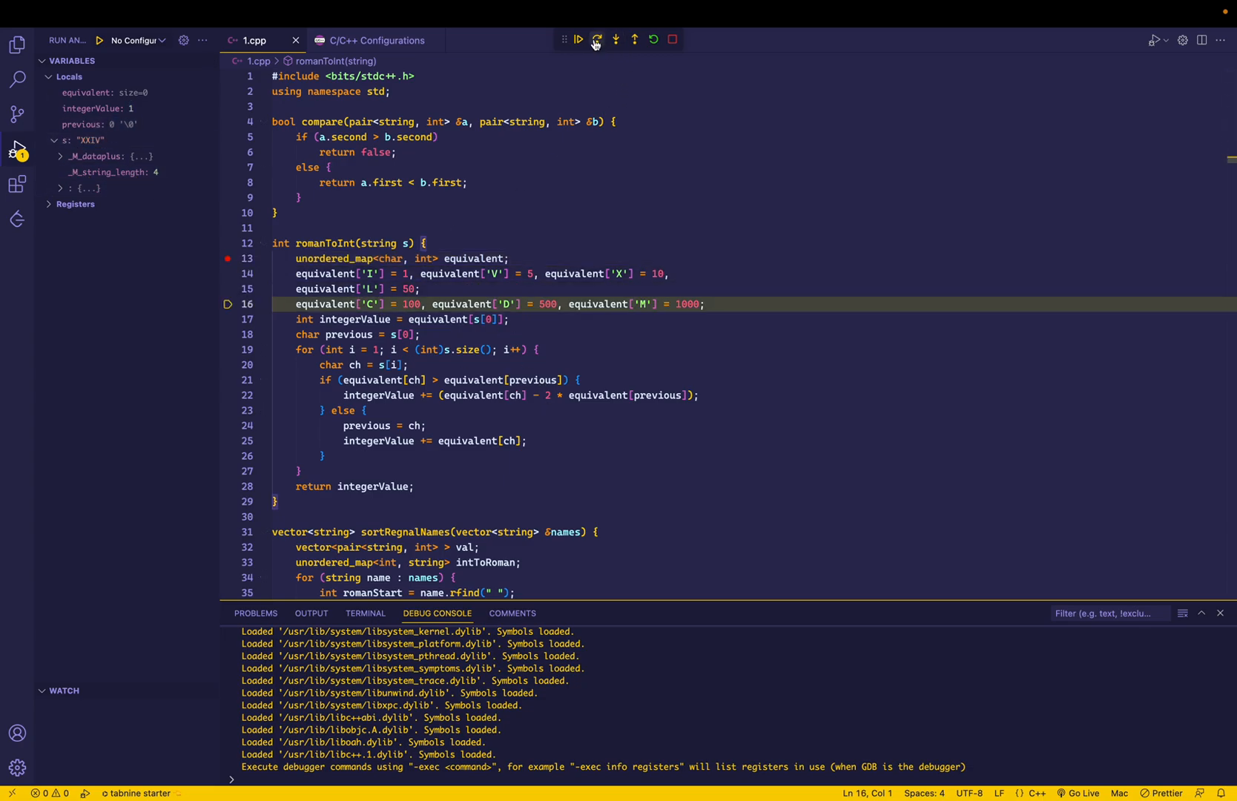
{"action": "left_click", "coordinate": [614, 41]}
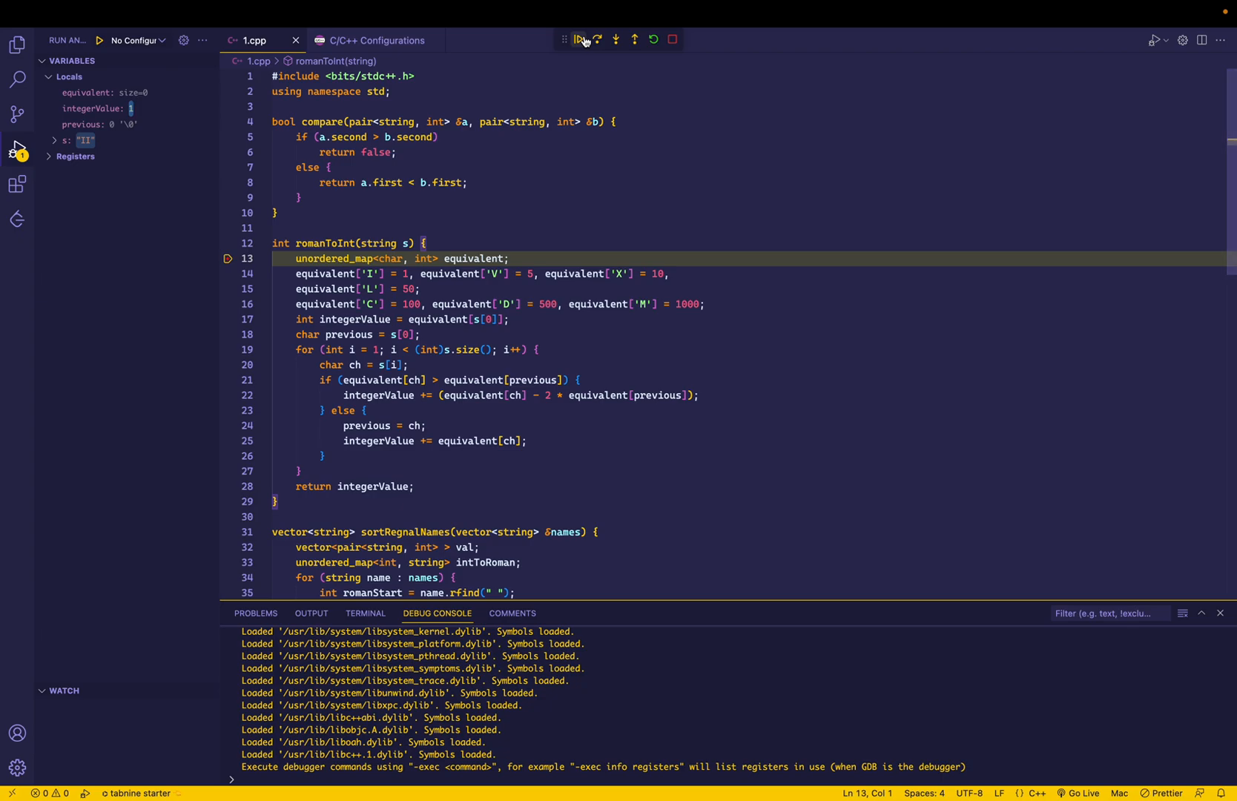
{"action": "left_click", "coordinate": [577, 40]}
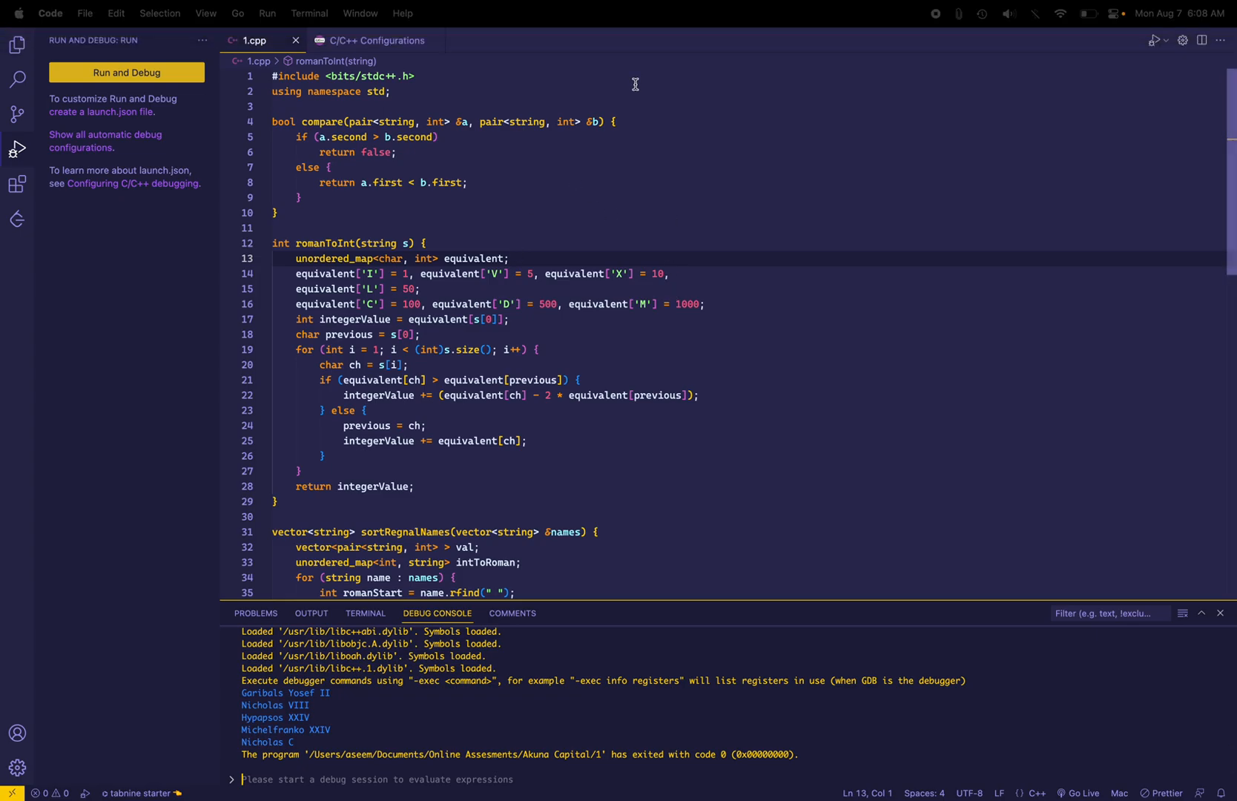
{"action": "mouse_move", "coordinate": [594, 237]}
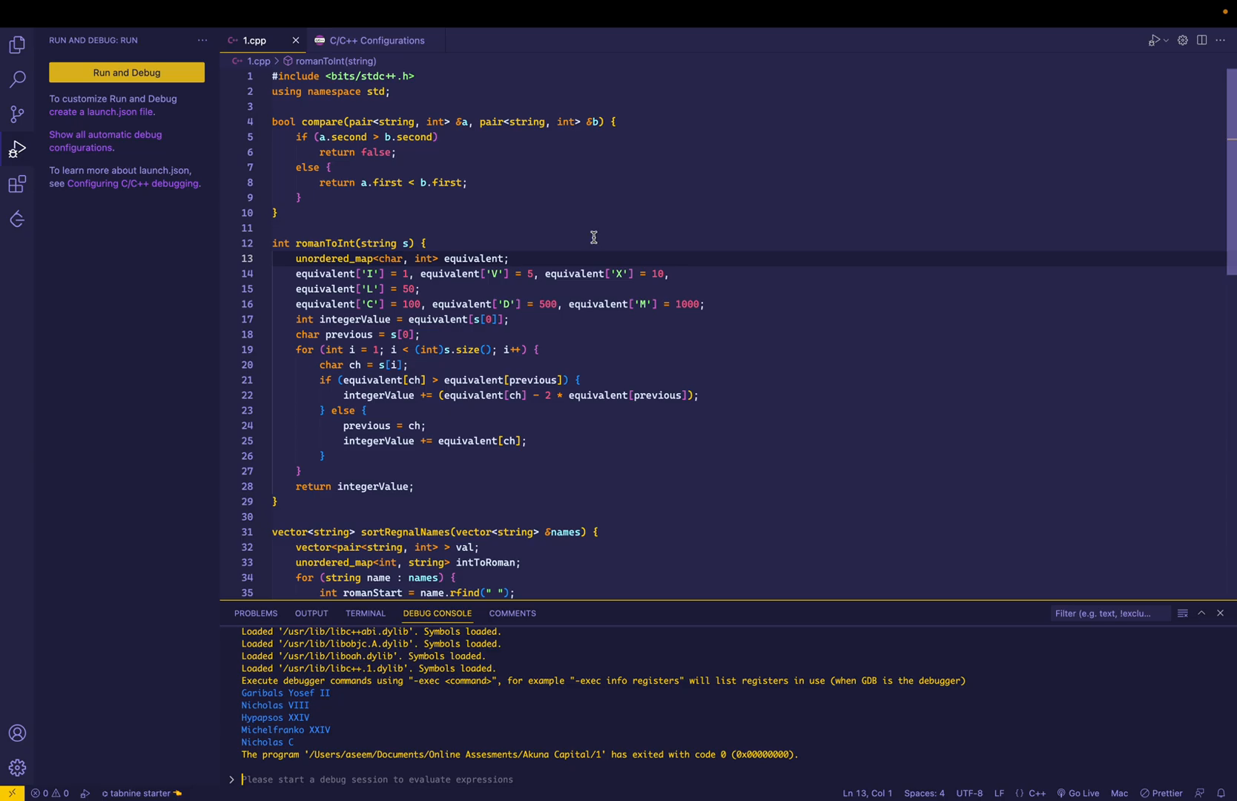
{"action": "mouse_move", "coordinate": [878, 56]}
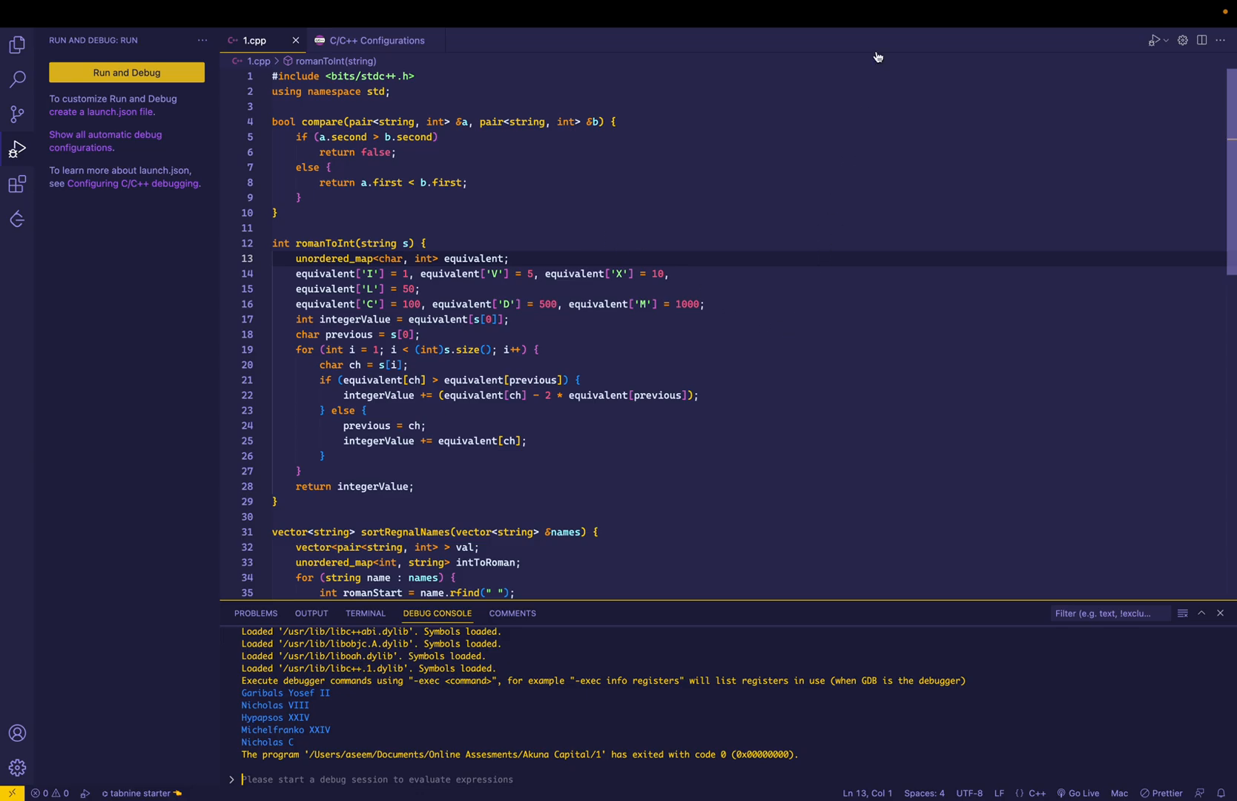